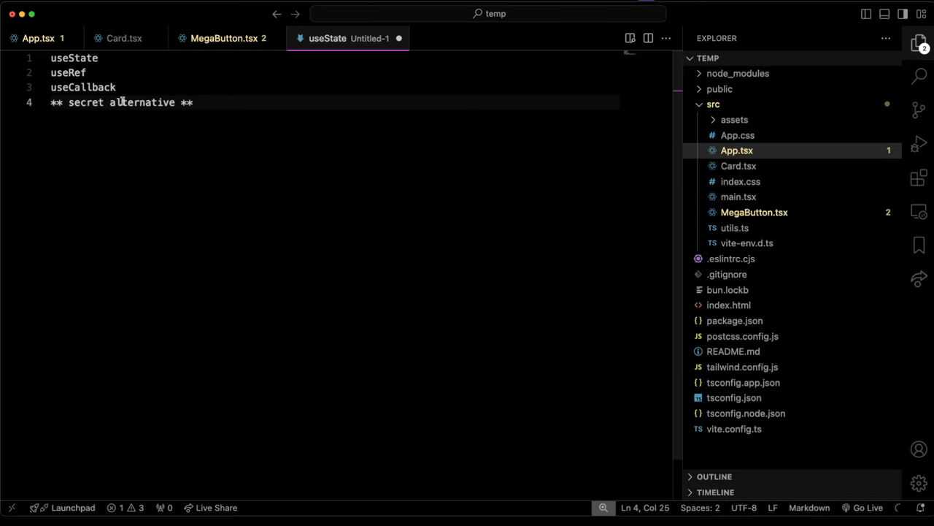
pyautogui.moveTo(184, 85)
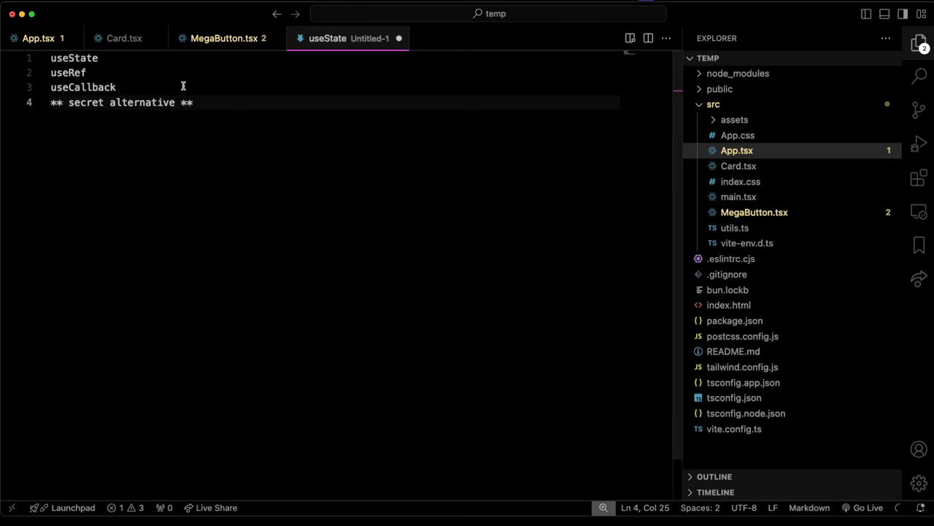
pyautogui.moveTo(185, 80)
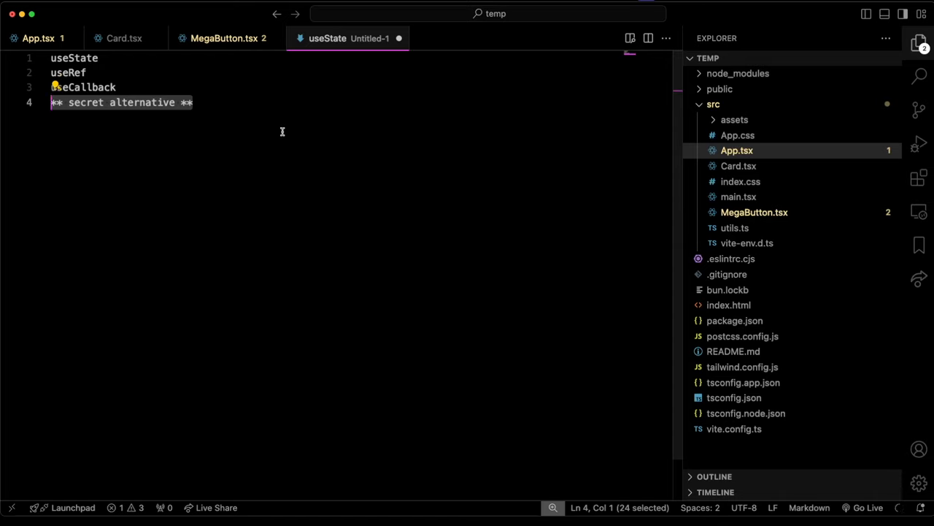
pyautogui.moveTo(428, 231)
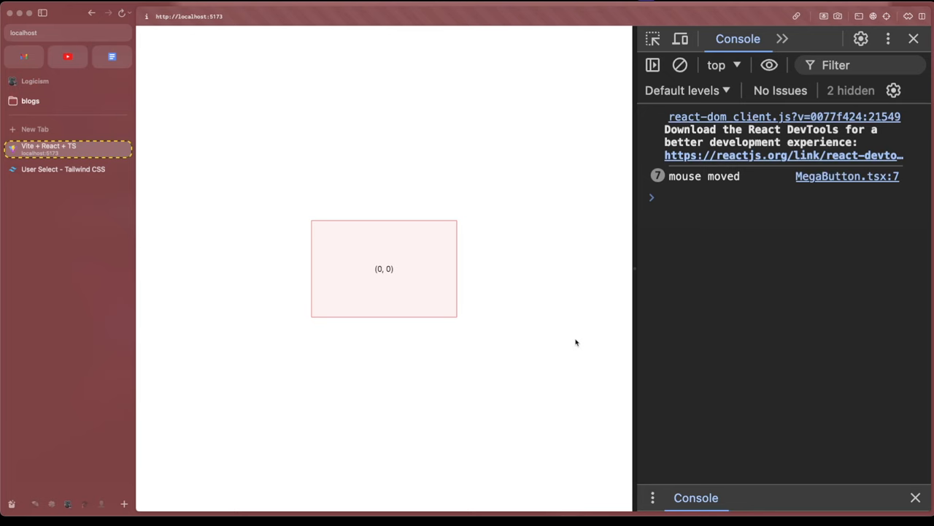
pyautogui.moveTo(509, 285)
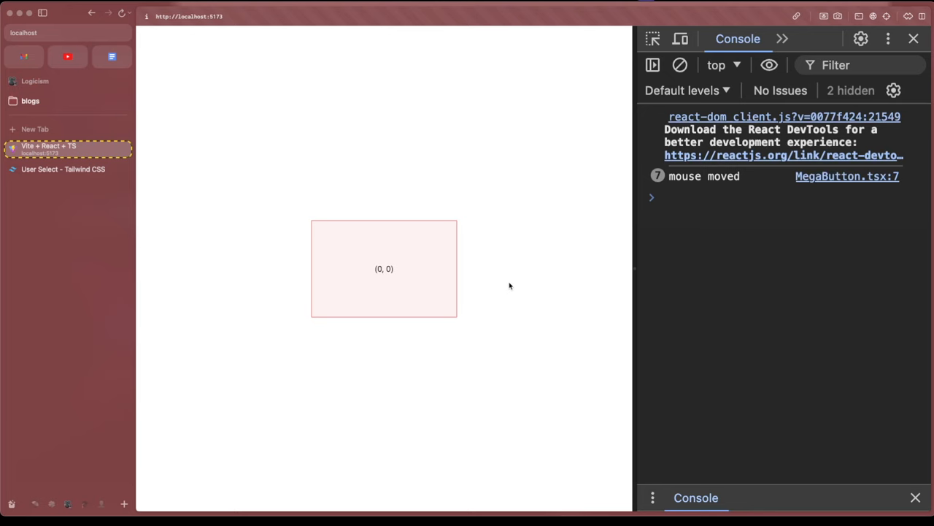
pyautogui.moveTo(573, 204)
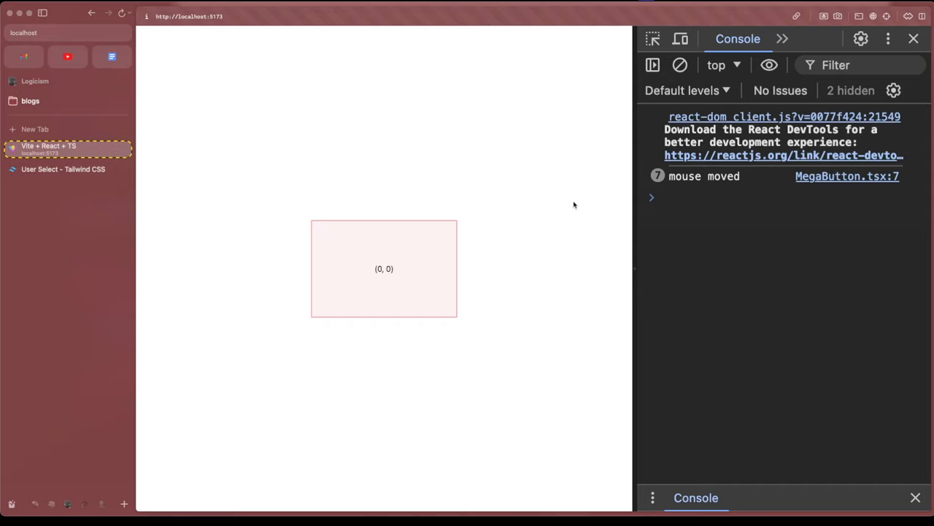
pyautogui.moveTo(353, 356)
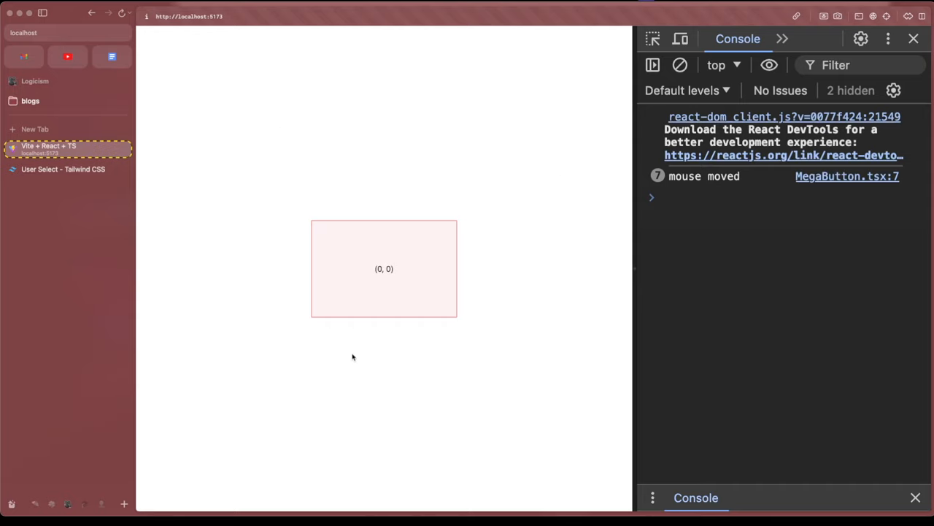
pyautogui.moveTo(405, 359)
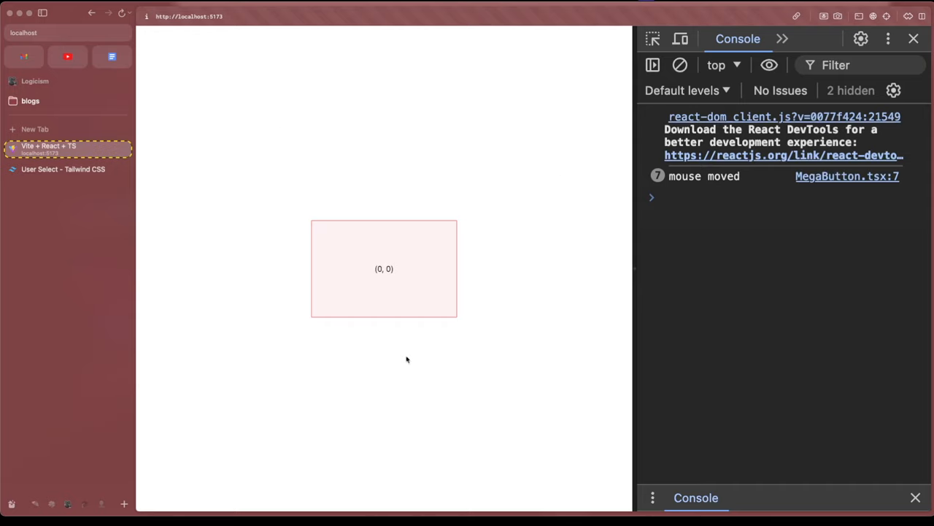
pyautogui.moveTo(397, 355)
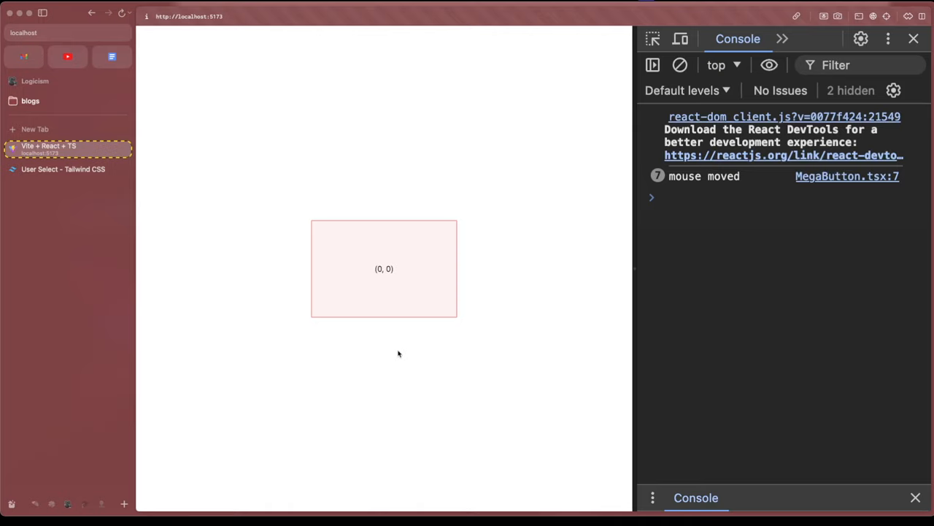
pyautogui.moveTo(444, 242)
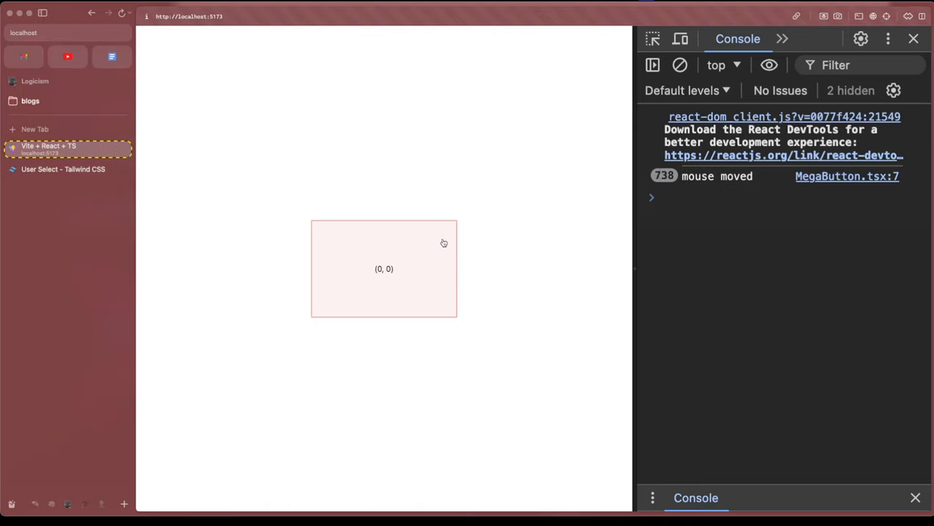
# Step: Click the (0, 0) box so MegaButton logs 'clicked' in the console
pyautogui.click(384, 268)
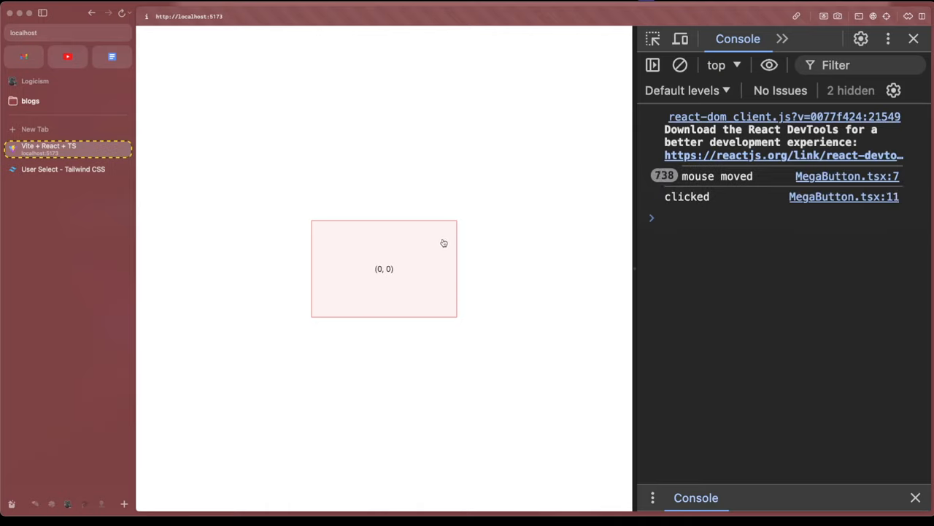
pyautogui.moveTo(467, 308)
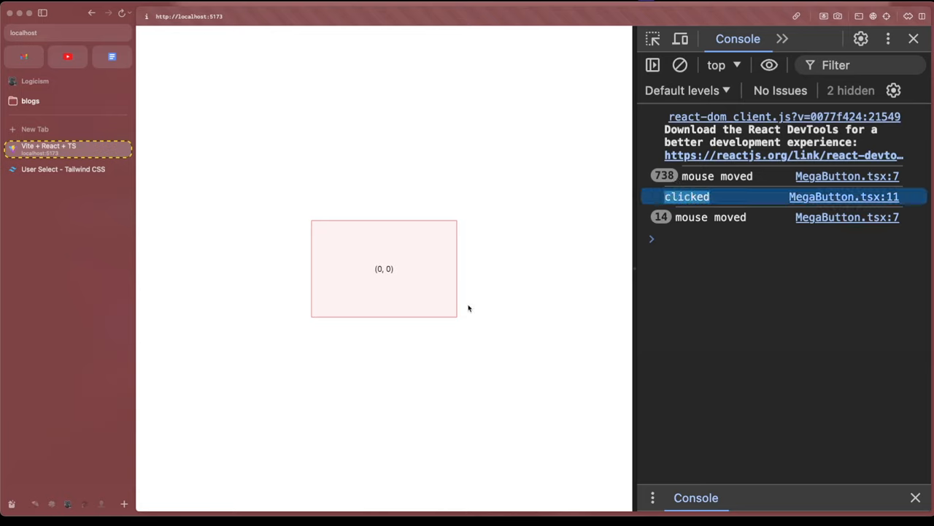
pyautogui.moveTo(536, 273)
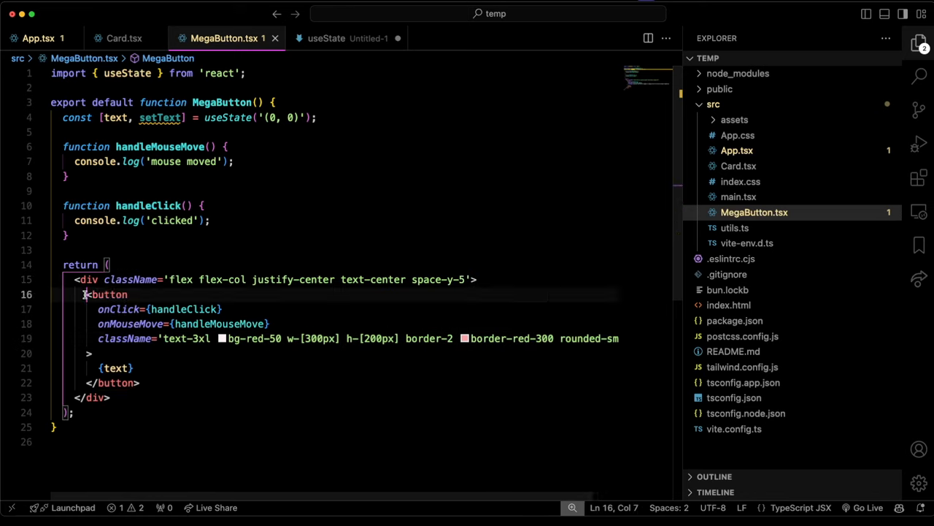
# Step: Point out the '(0, 0)' initial text state and the button element in MegaButton.tsx
pyautogui.moveTo(87, 295); pyautogui.dragTo(140, 382)
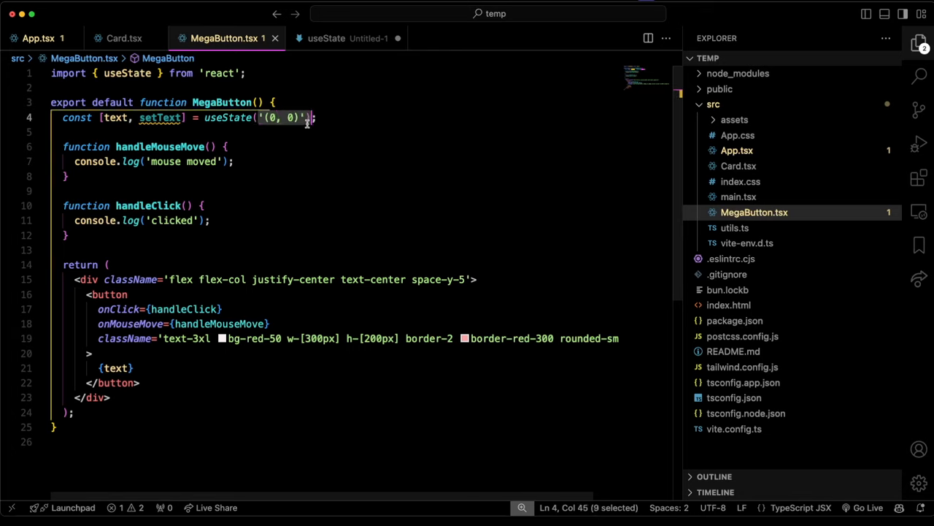
pyautogui.moveTo(364, 170)
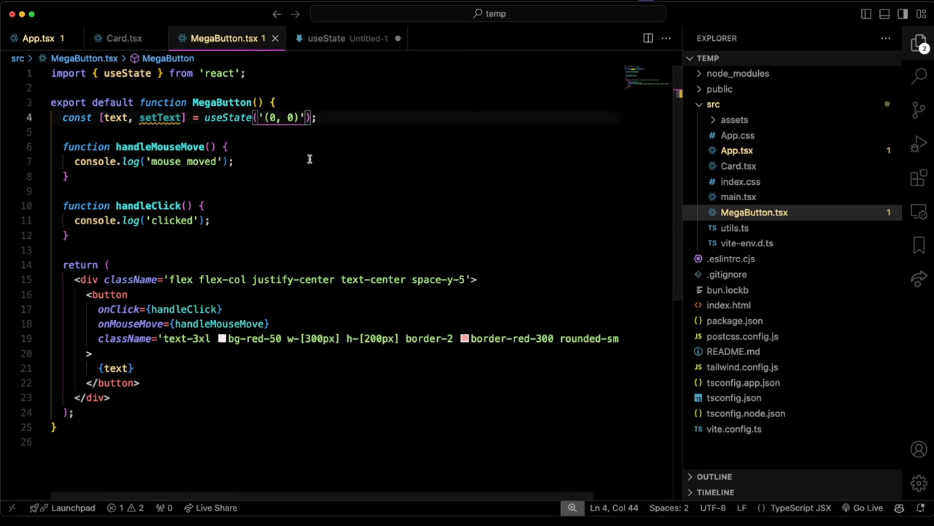
pyautogui.click(110, 295)
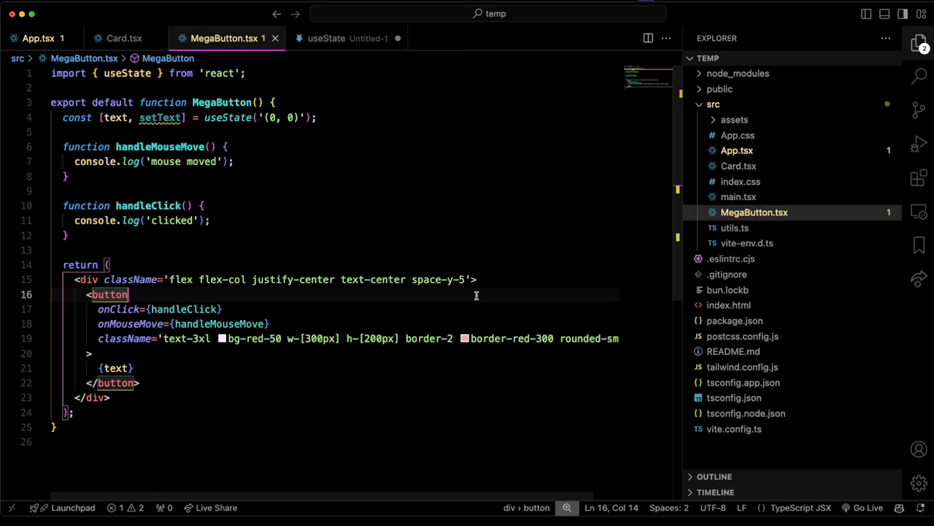
pyautogui.moveTo(359, 213)
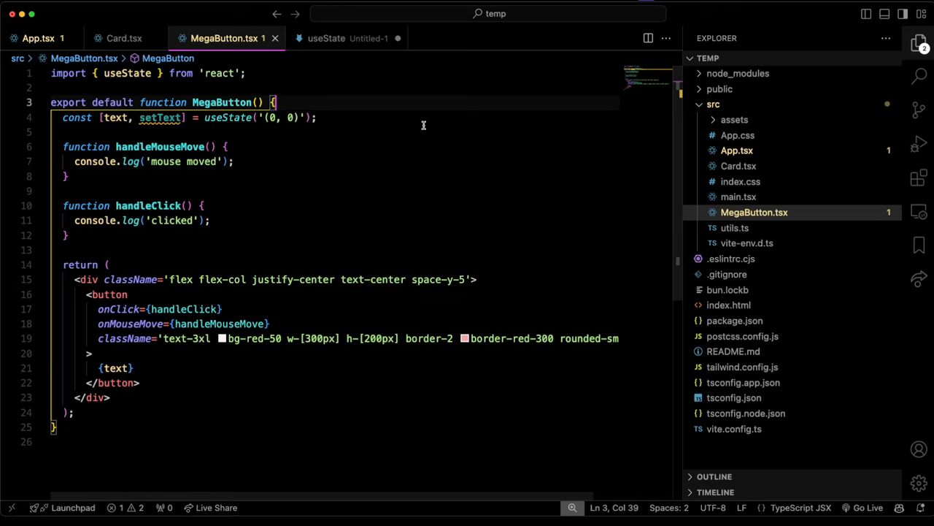
# Step: Declare x and y state with useState(0) via const [x, setX] and [y, setY]
pyautogui.write('const [x, setX] = useState(0);')
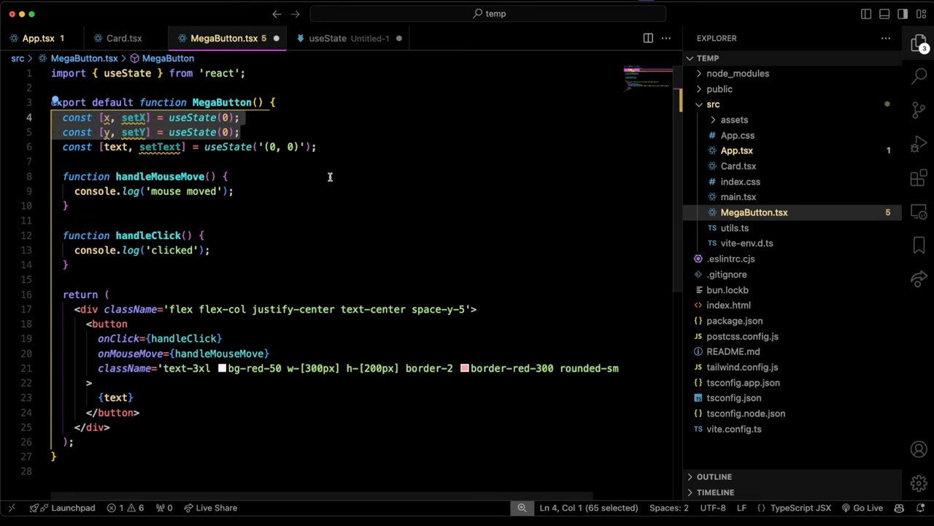
pyautogui.click(278, 131)
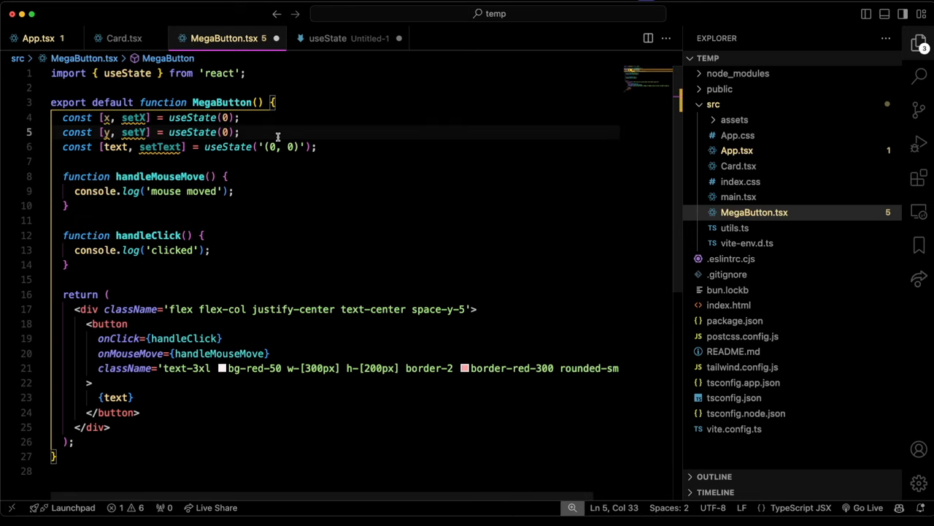
pyautogui.moveTo(278, 137); pyautogui.dragTo(61, 116)
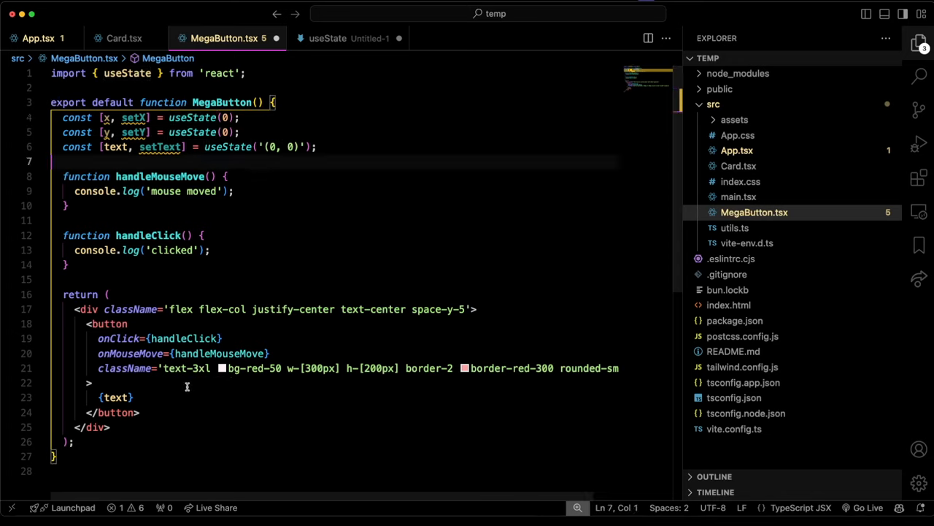
# Step: Replace {text} in the button with {x}, {y} so the coordinates render
pyautogui.doubleClick(115, 398)
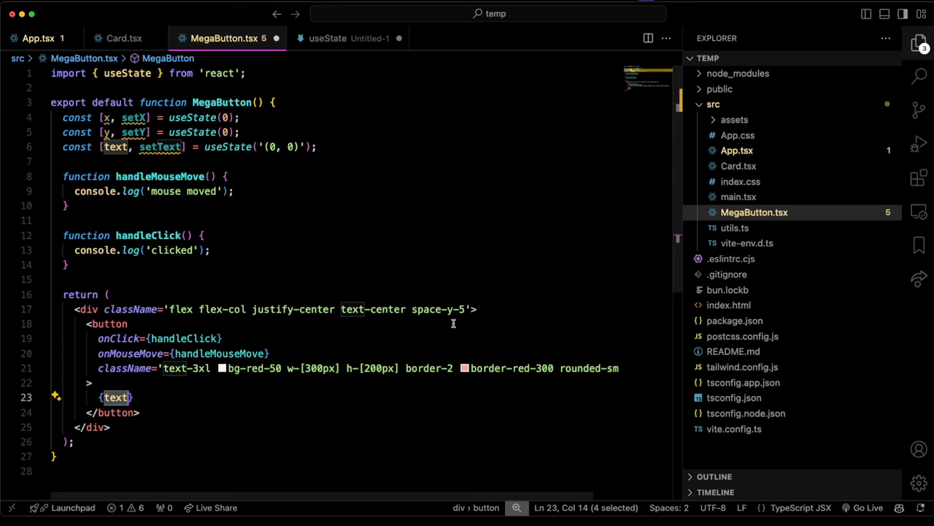
pyautogui.write('x')
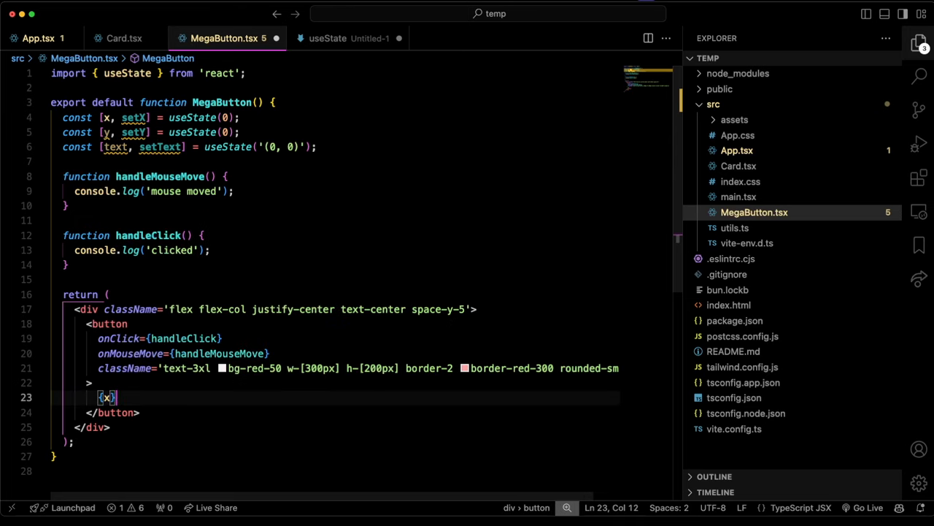
pyautogui.write(', {y})')
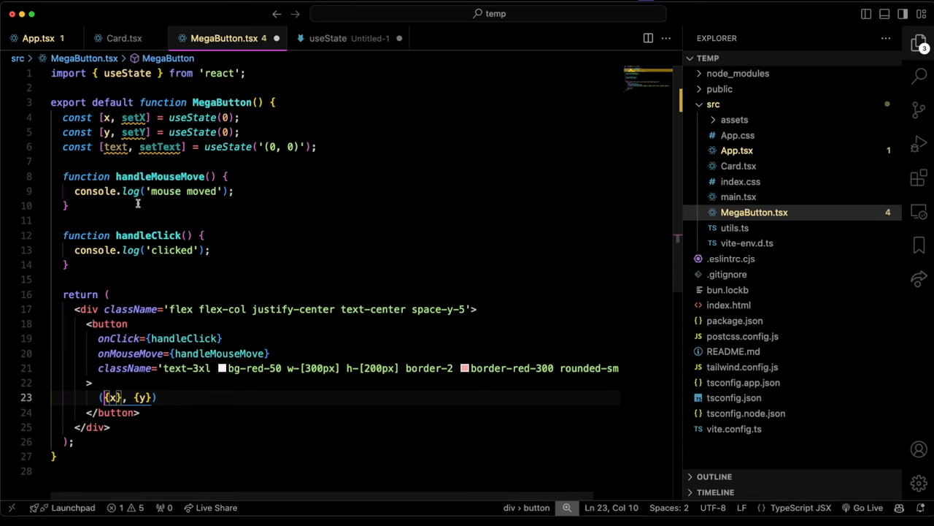
pyautogui.doubleClick(134, 117)
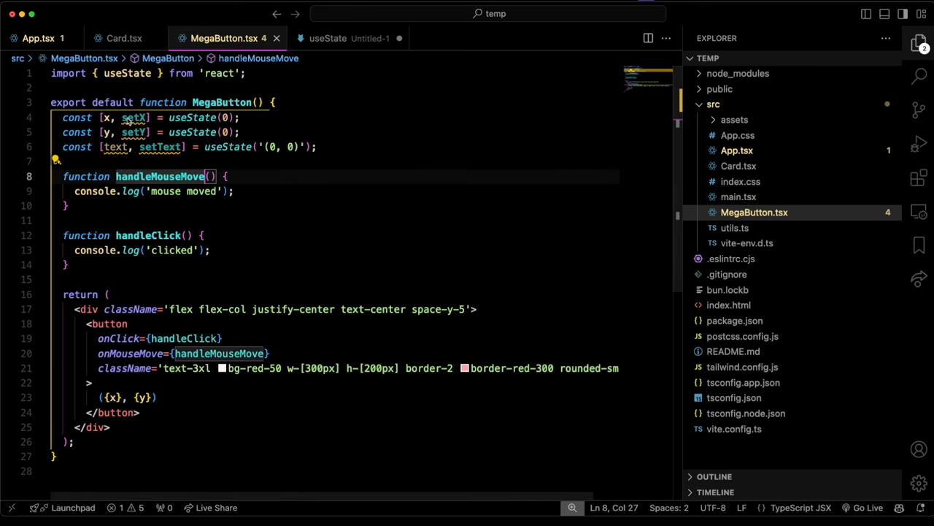
# Step: Give handleMouseMove an event parameter e in its signature
pyautogui.doubleClick(134, 131)
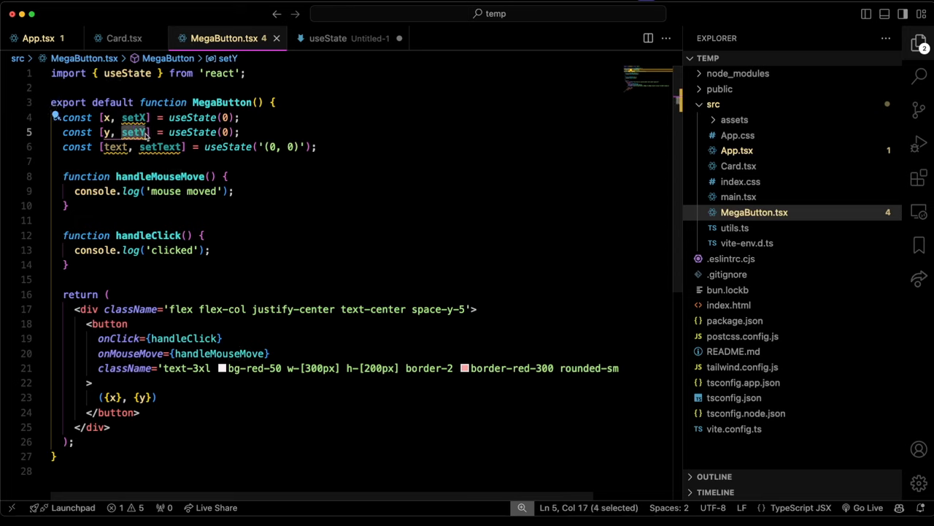
pyautogui.doubleClick(159, 175)
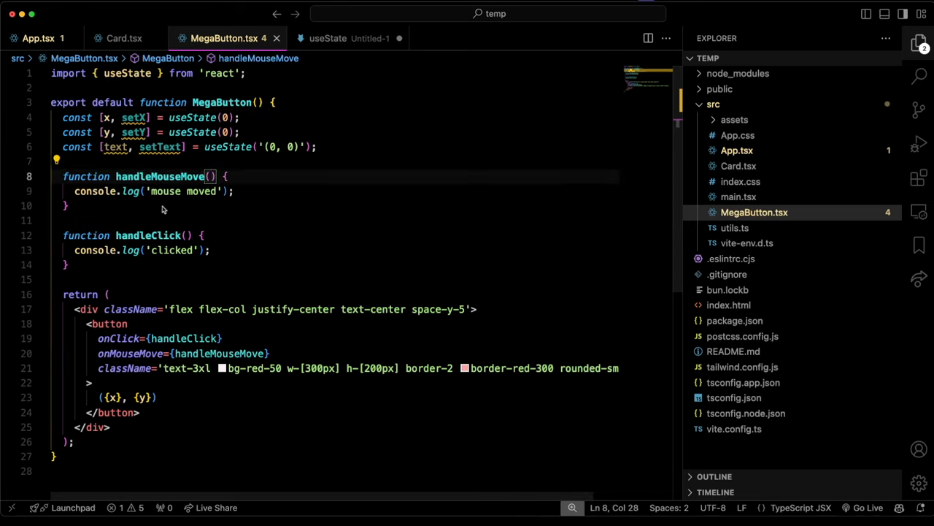
pyautogui.write('e =>')
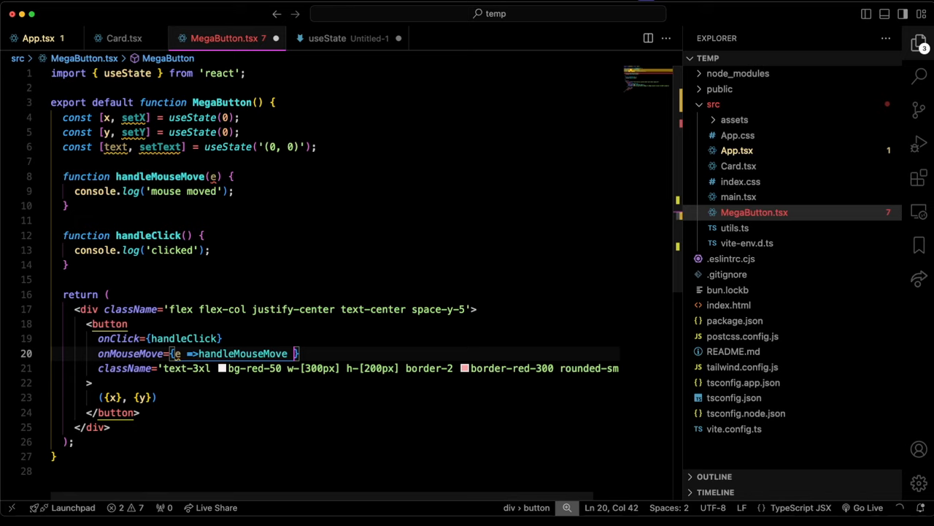
pyautogui.write('(e')
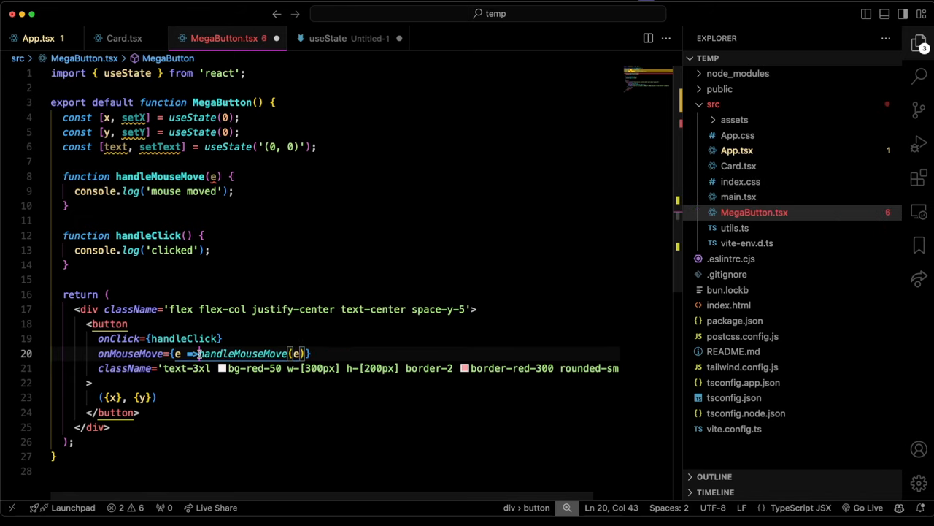
pyautogui.doubleClick(132, 354)
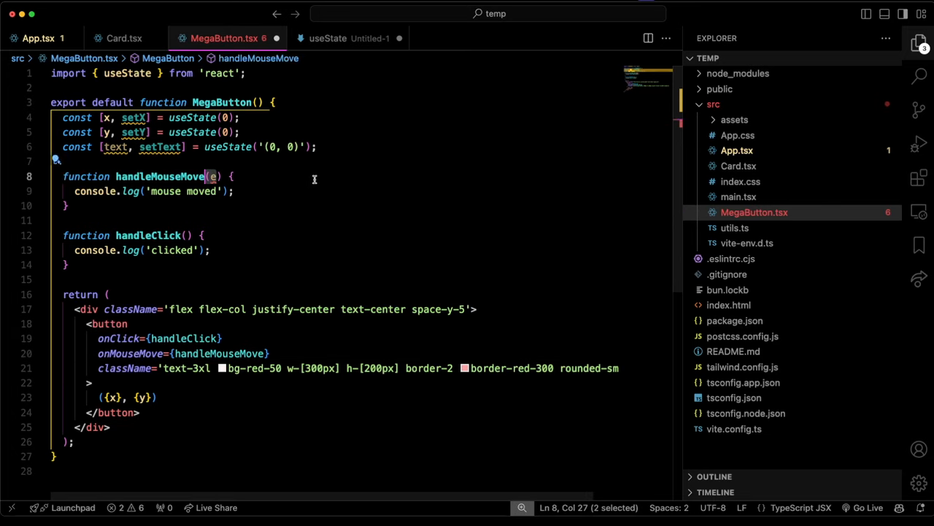
pyautogui.click(231, 175)
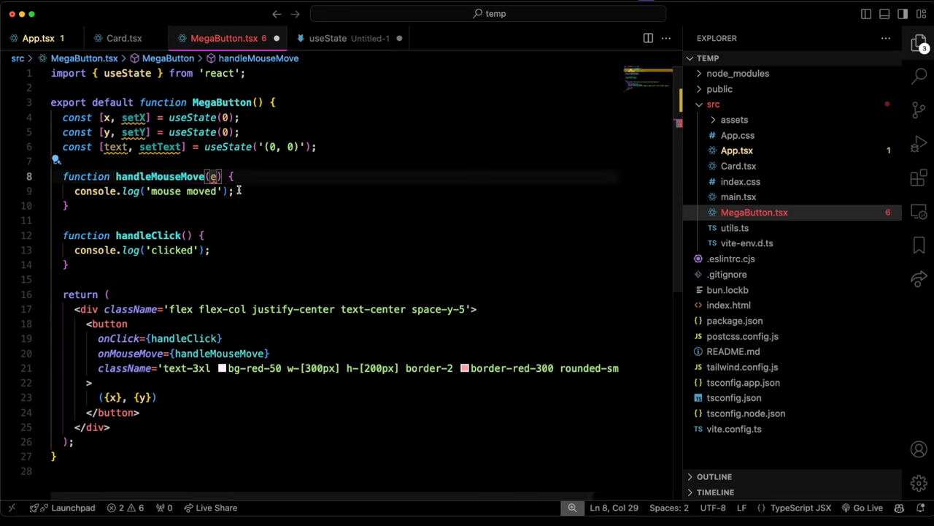
# Step: Replace the 'mouse moved' log with setX(e.clientX) and setY(e.clientY)
pyautogui.tripleClick(146, 189)
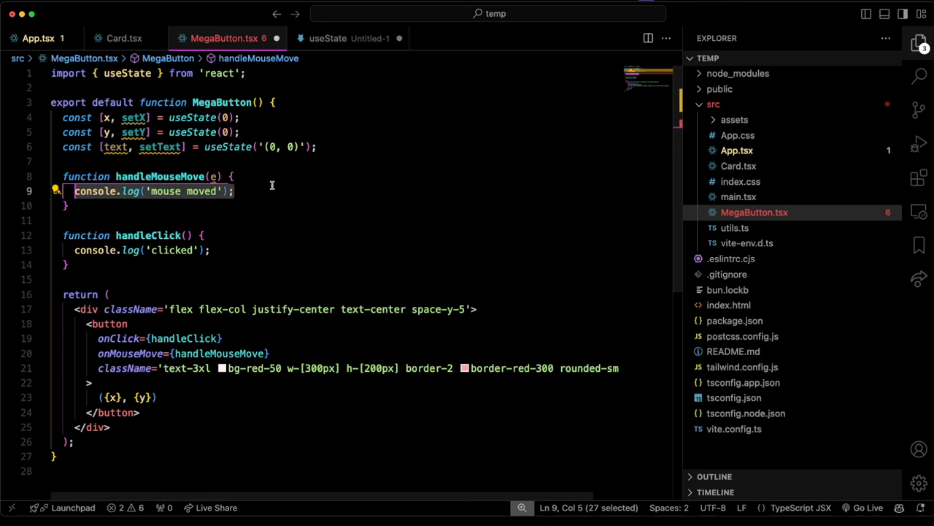
pyautogui.write('set(')
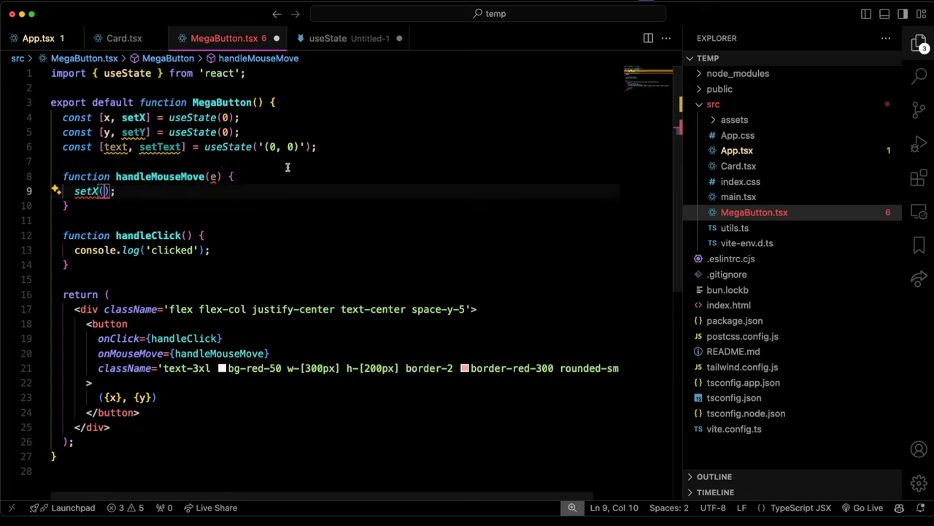
pyautogui.write('e.clientX')
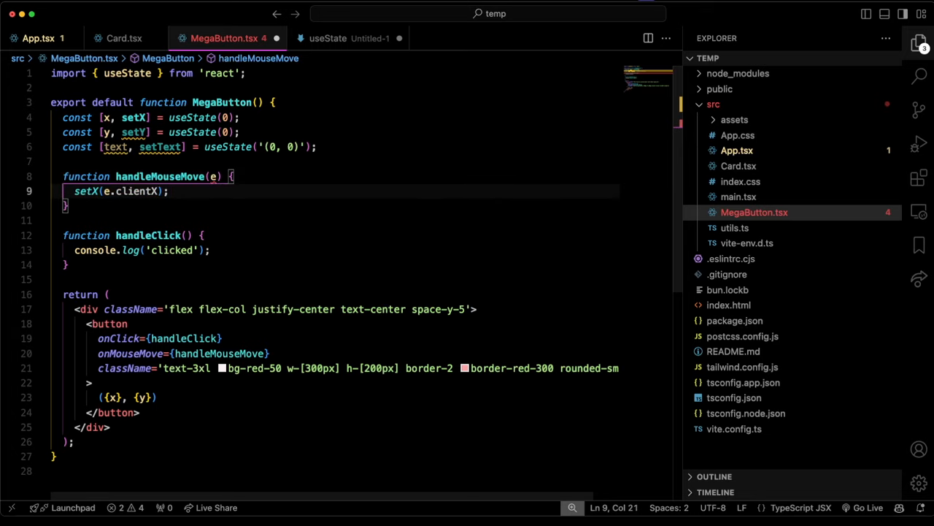
pyautogui.write('setY(e.clientY);')
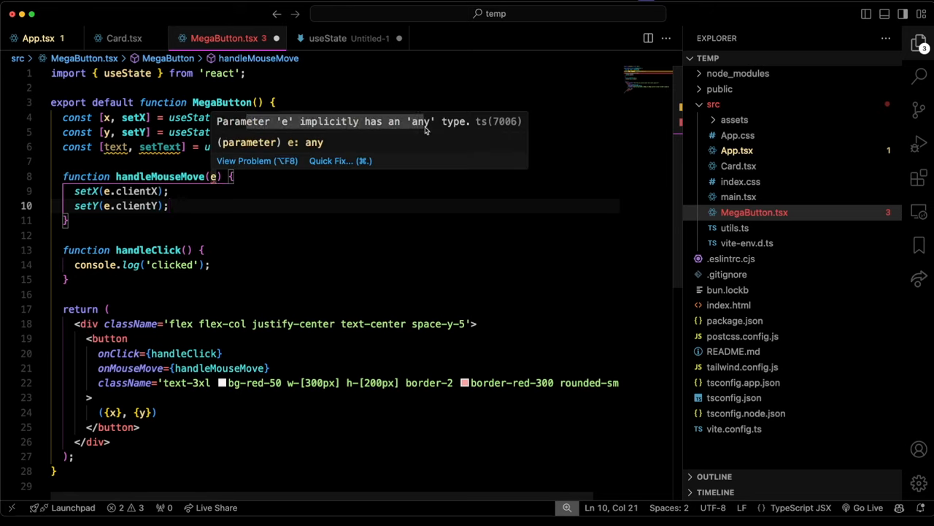
pyautogui.moveTo(207, 181)
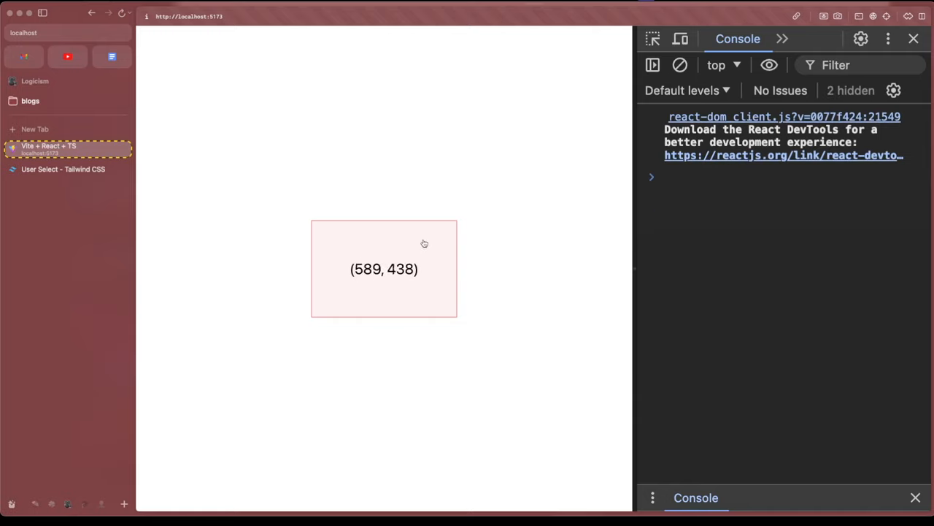
pyautogui.moveTo(359, 269)
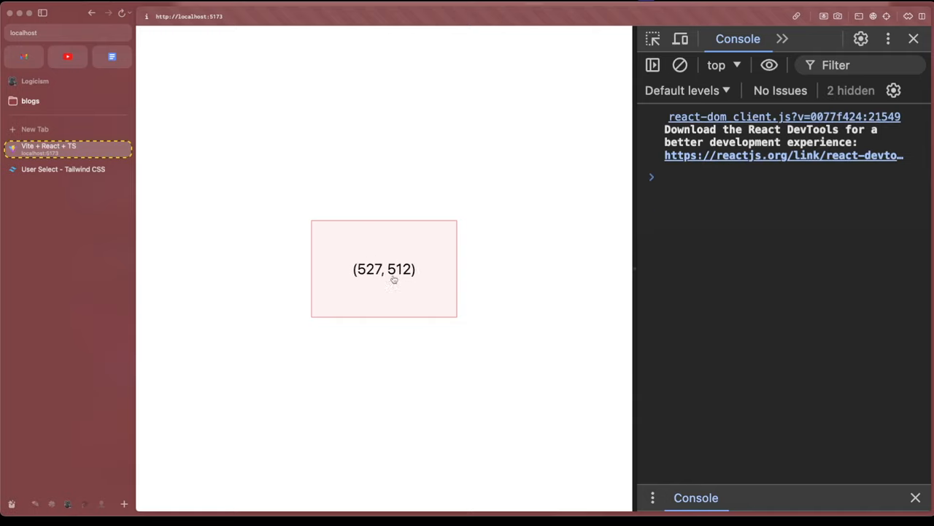
pyautogui.moveTo(420, 293)
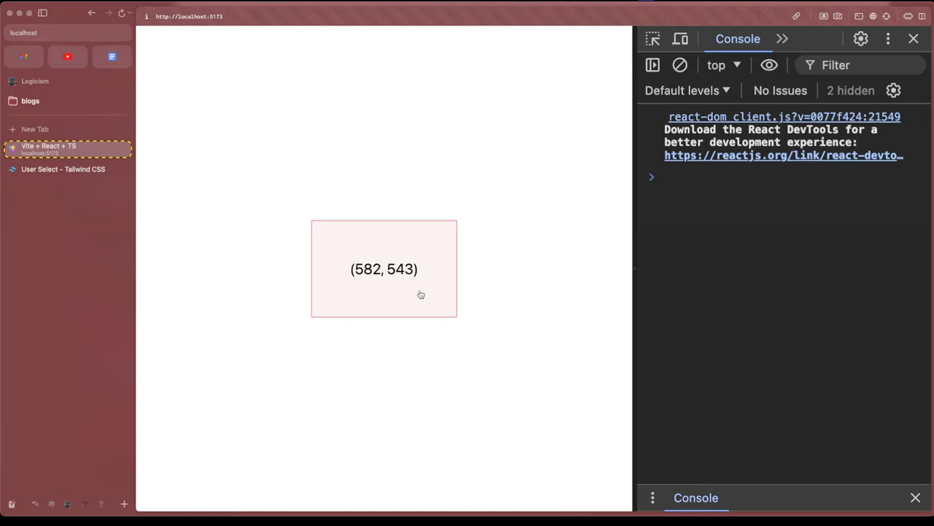
pyautogui.moveTo(587, 400)
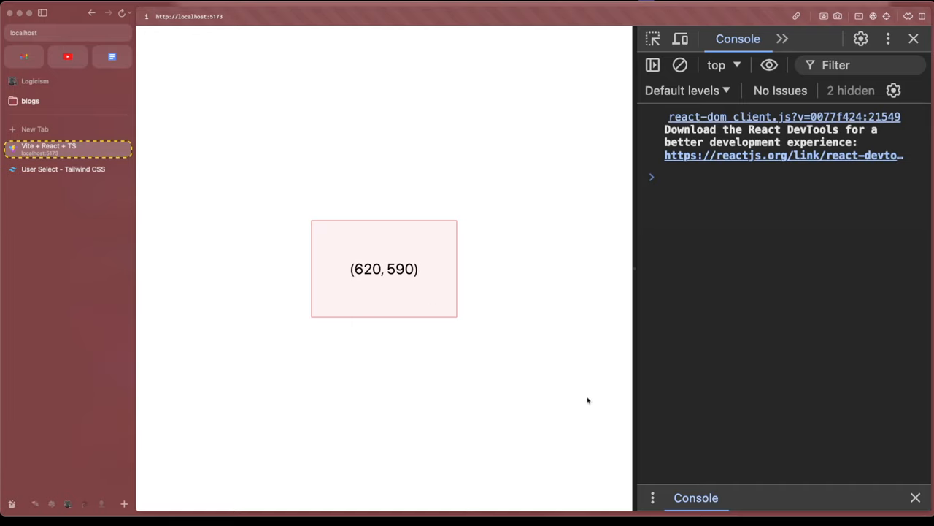
pyautogui.moveTo(433, 274)
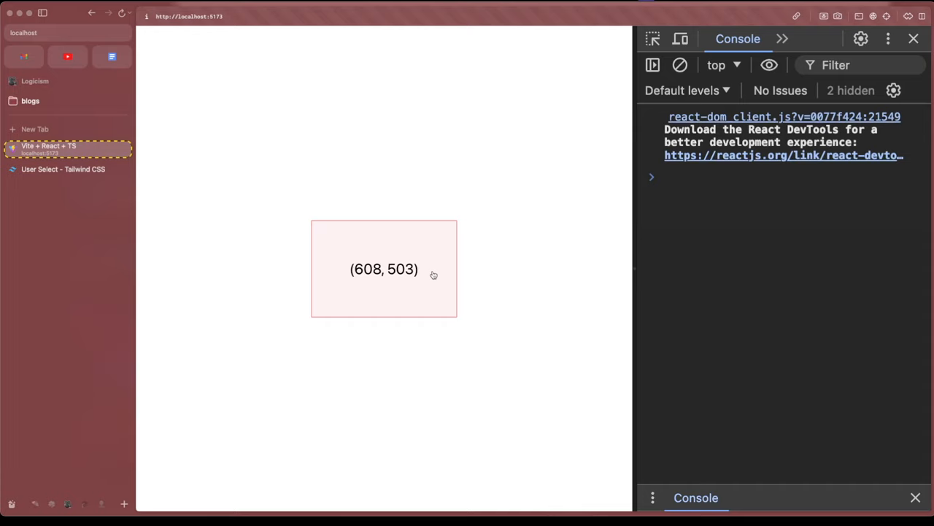
pyautogui.moveTo(441, 443)
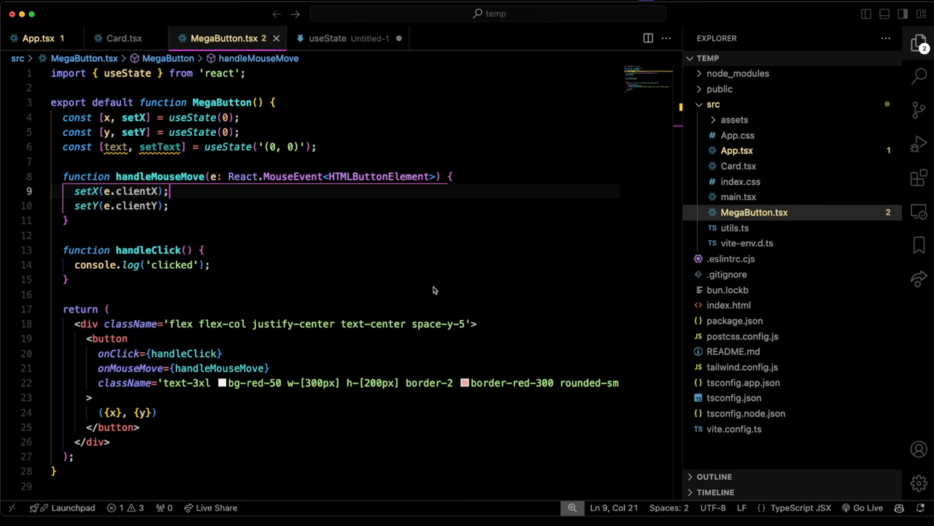
# Step: Render {text} in the button again and begin setText with a template literal in handleClick
pyautogui.doubleClick(148, 249)
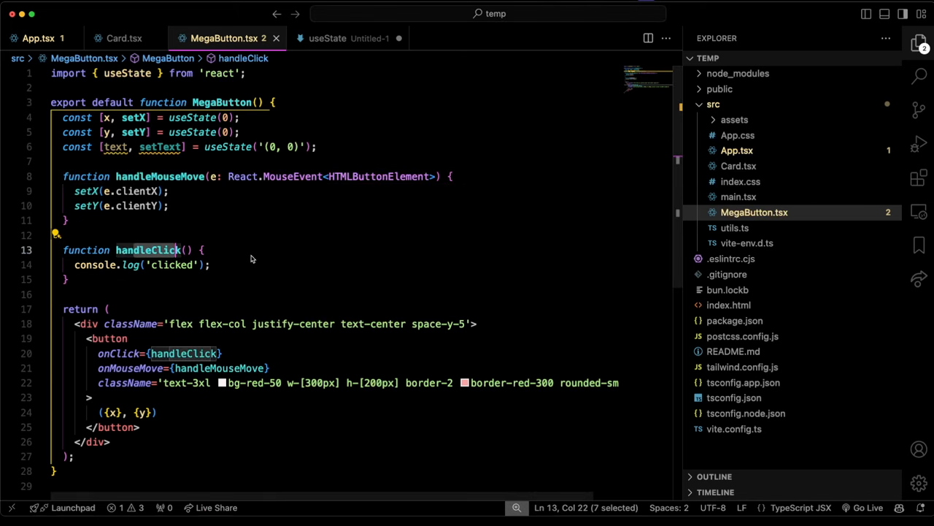
pyautogui.moveTo(302, 119)
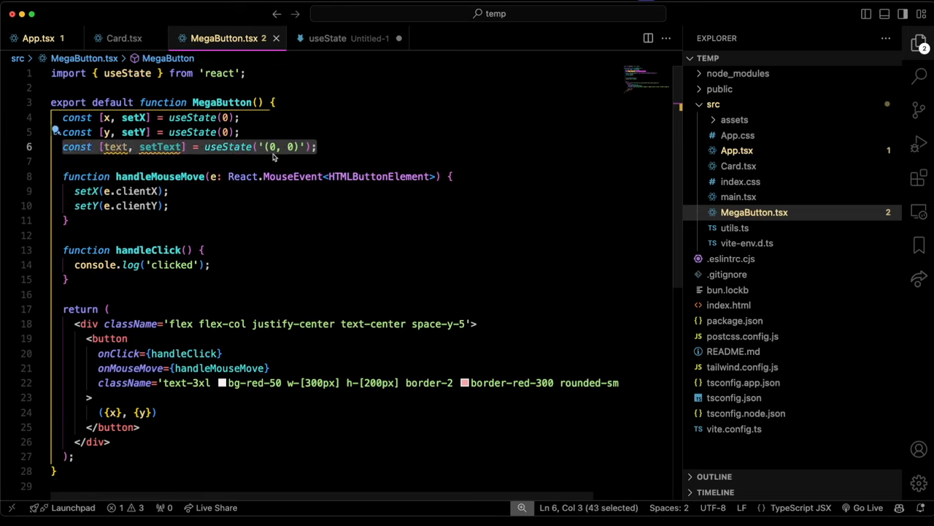
pyautogui.moveTo(306, 202)
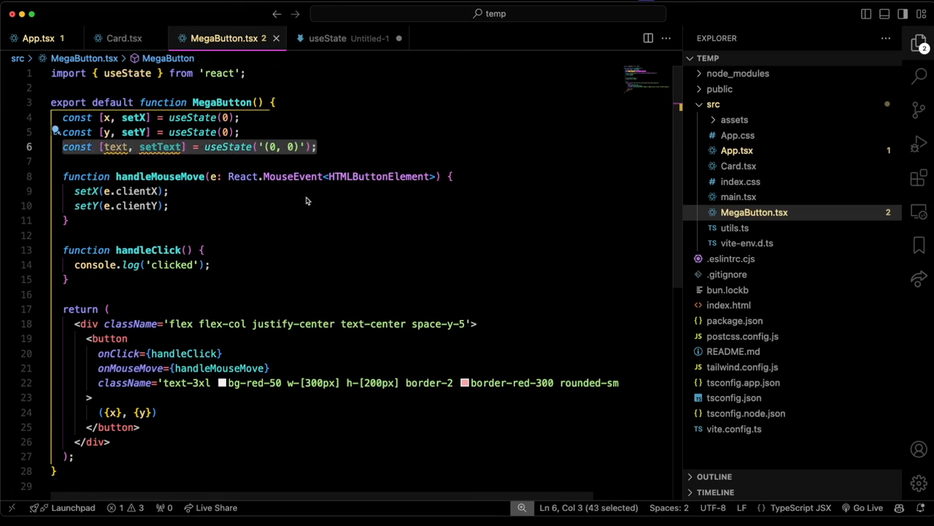
pyautogui.moveTo(339, 149)
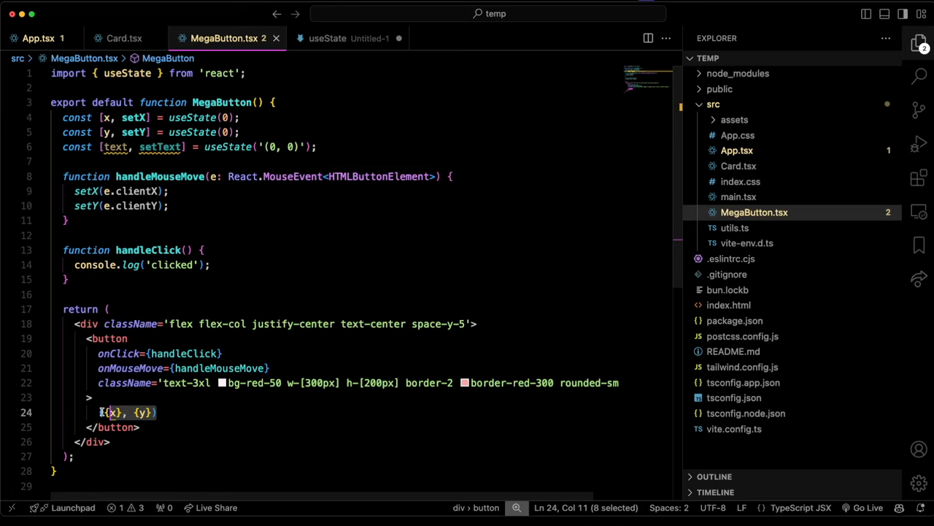
pyautogui.click(158, 412)
pyautogui.write('setText(')
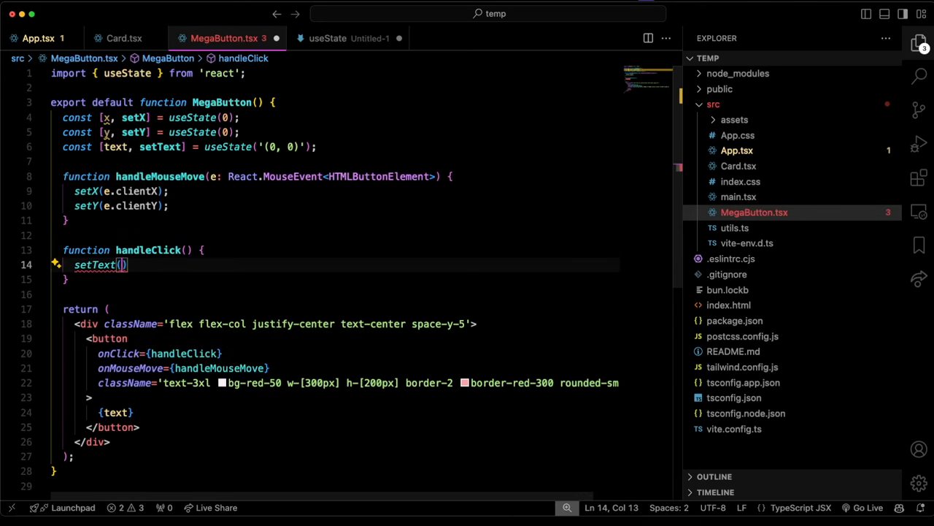
pyautogui.write("'")
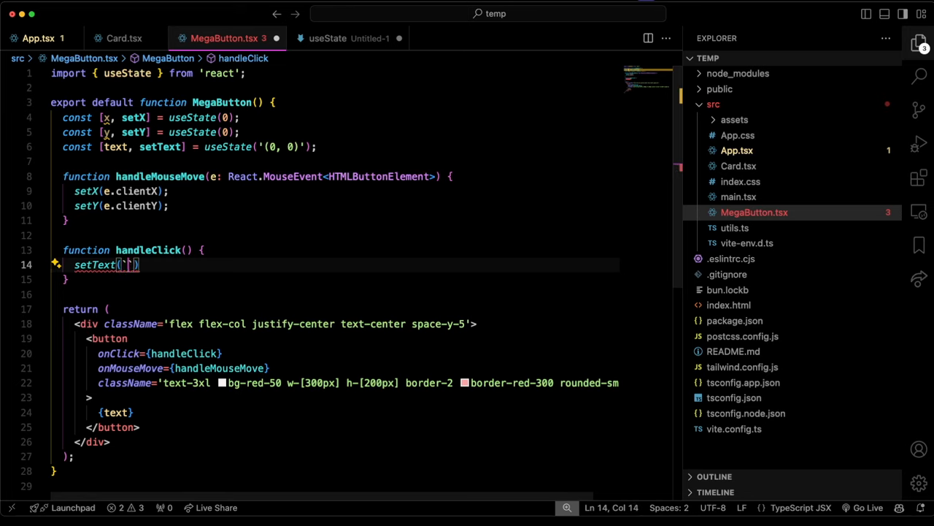
pyautogui.write('`')
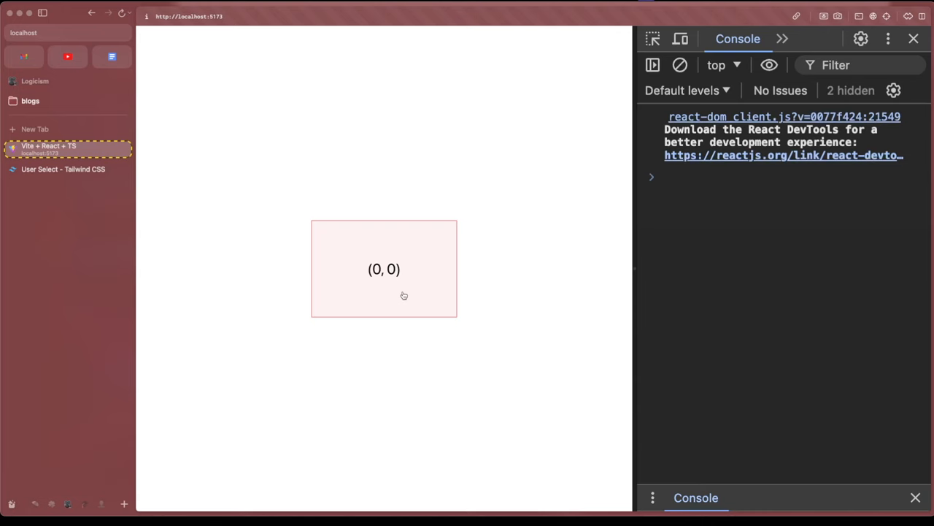
pyautogui.moveTo(388, 254)
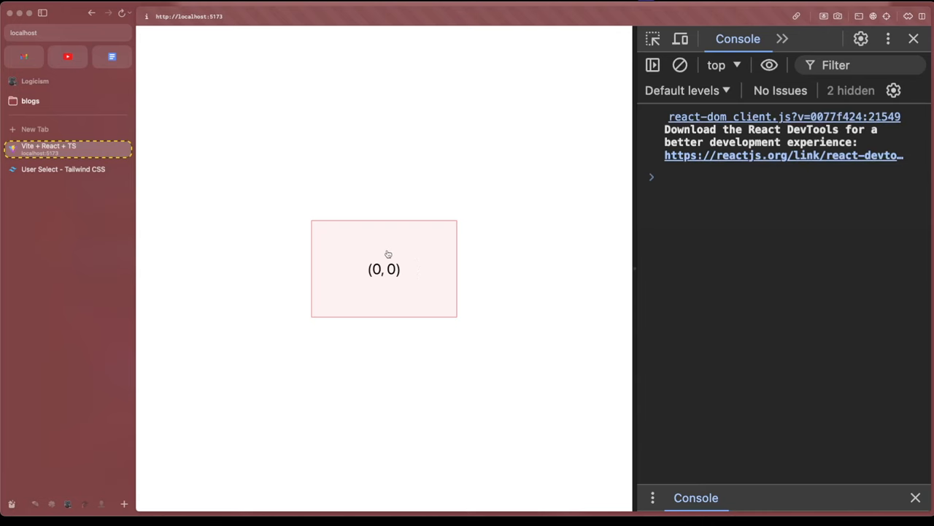
pyautogui.moveTo(416, 284)
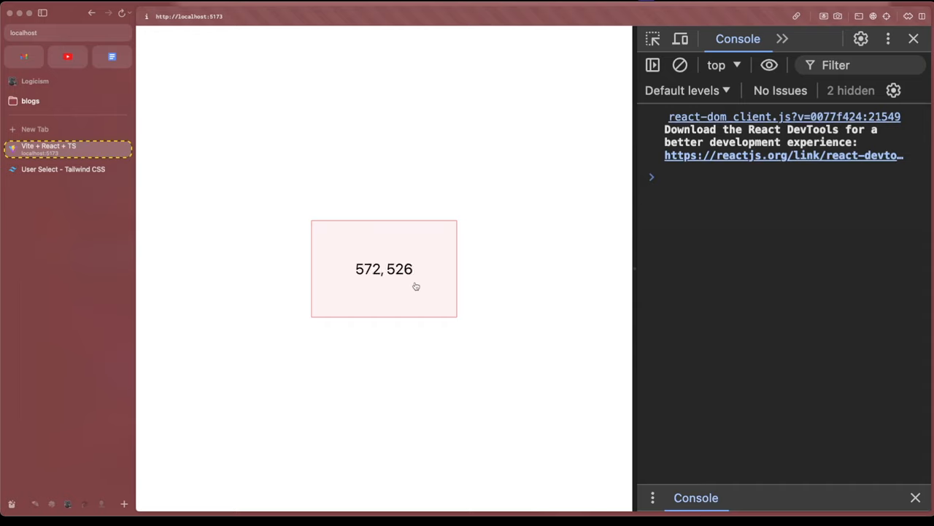
pyautogui.moveTo(417, 257)
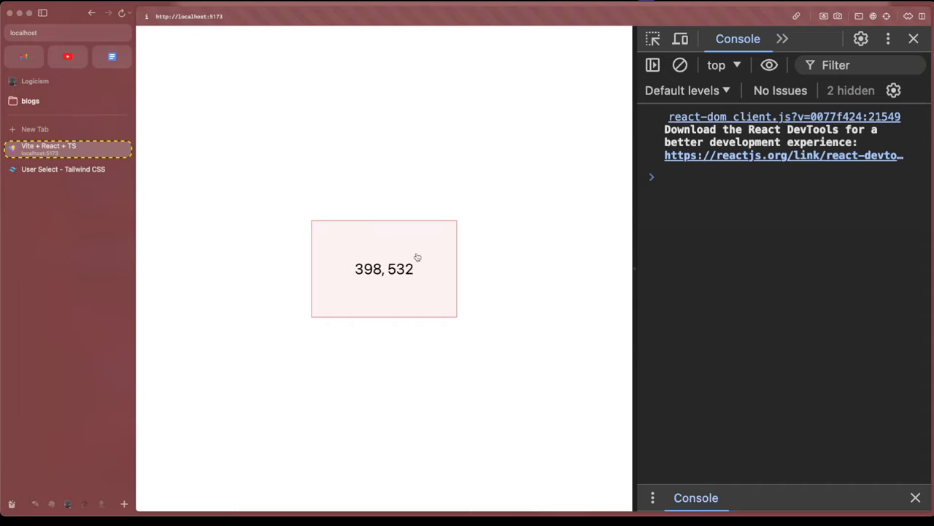
pyautogui.moveTo(442, 227)
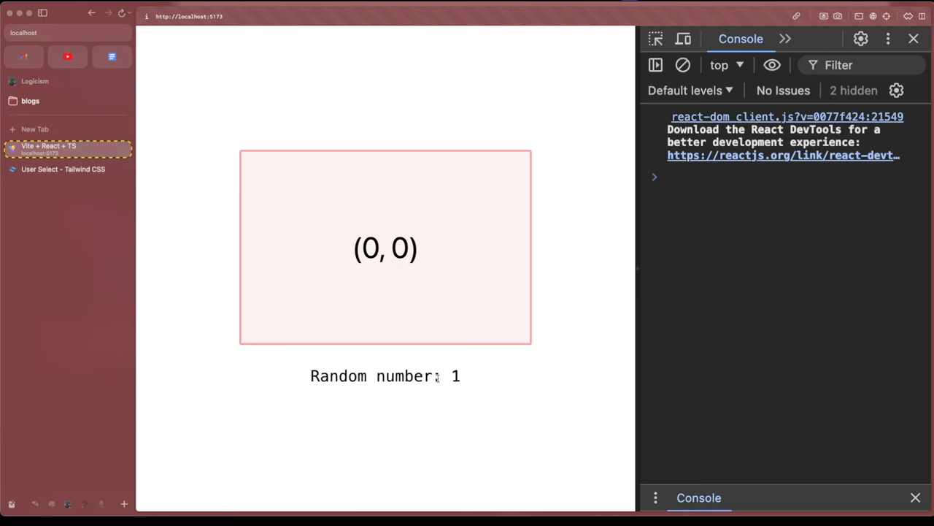
# Step: Select the Random number value rendered beneath the coordinate box on the page
pyautogui.doubleClick(454, 375)
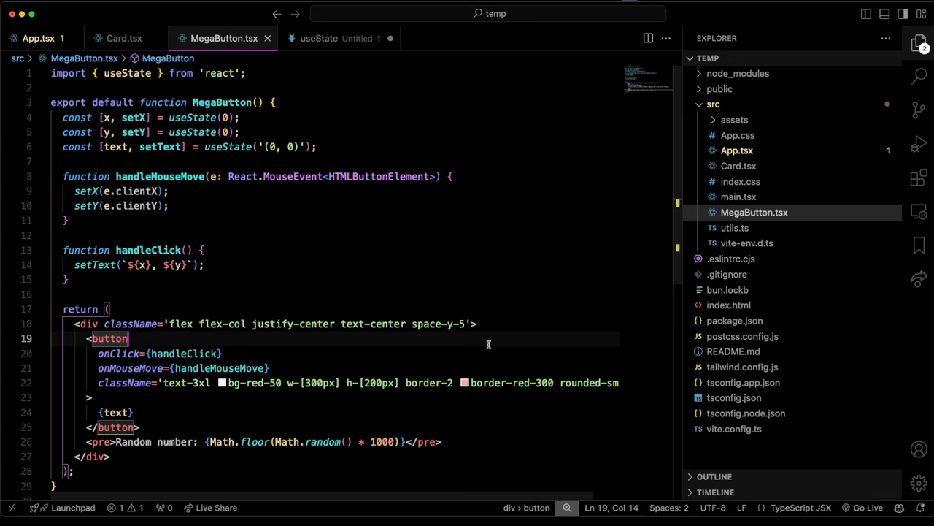
pyautogui.moveTo(397, 288)
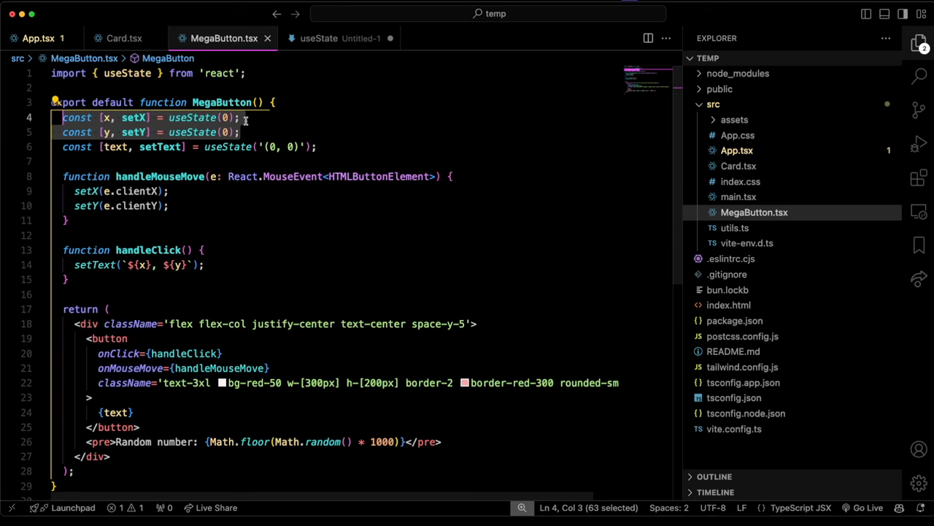
pyautogui.moveTo(274, 199)
pyautogui.write('const x = useRef<number>')
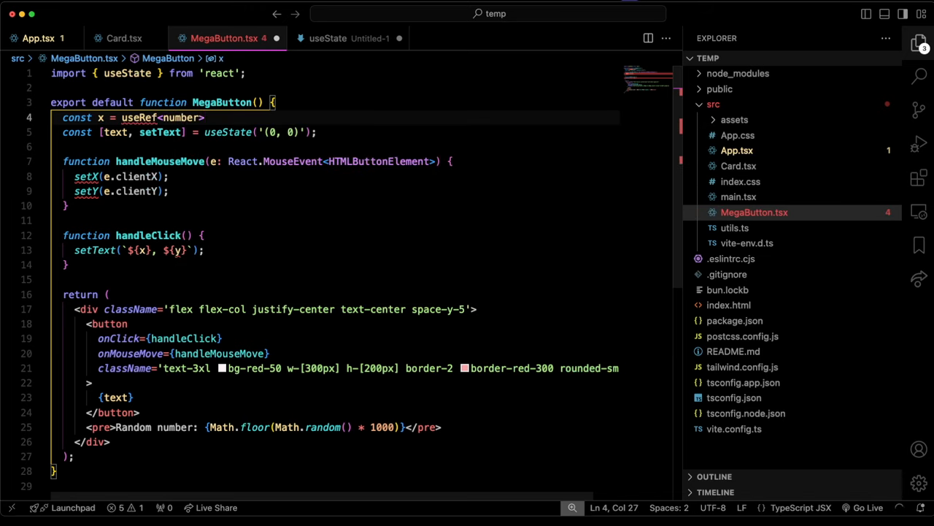
# Step: Turn setX/setY into xRef.current and yRef.current assignments from e.clientX/clientY
pyautogui.write('(0);')
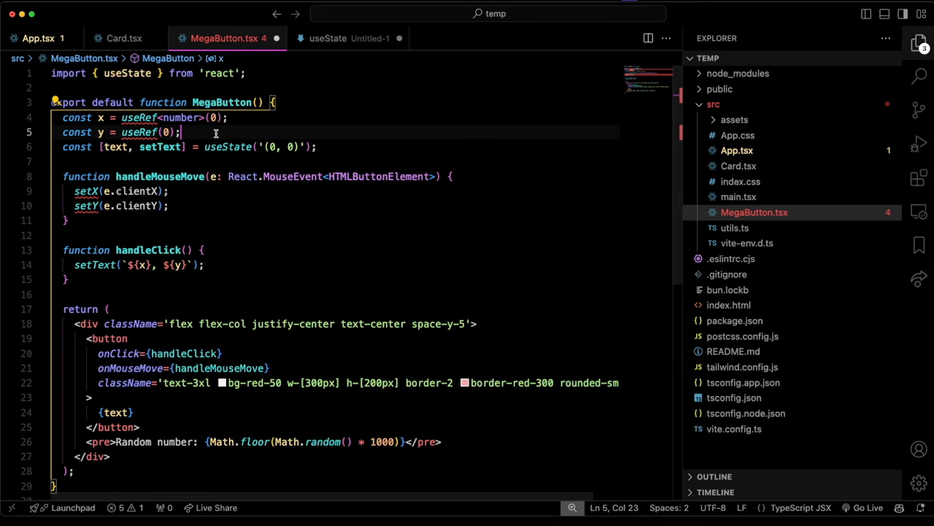
pyautogui.doubleClick(163, 131)
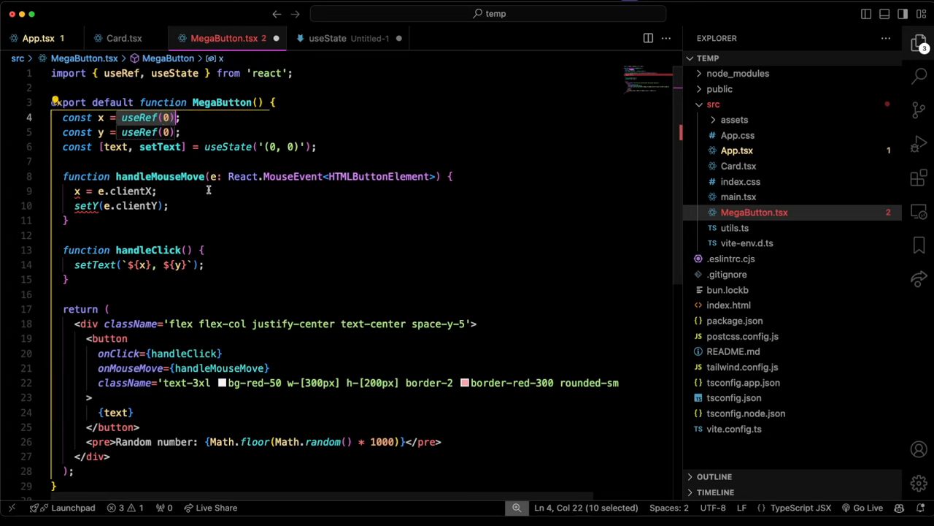
pyautogui.doubleClick(159, 146)
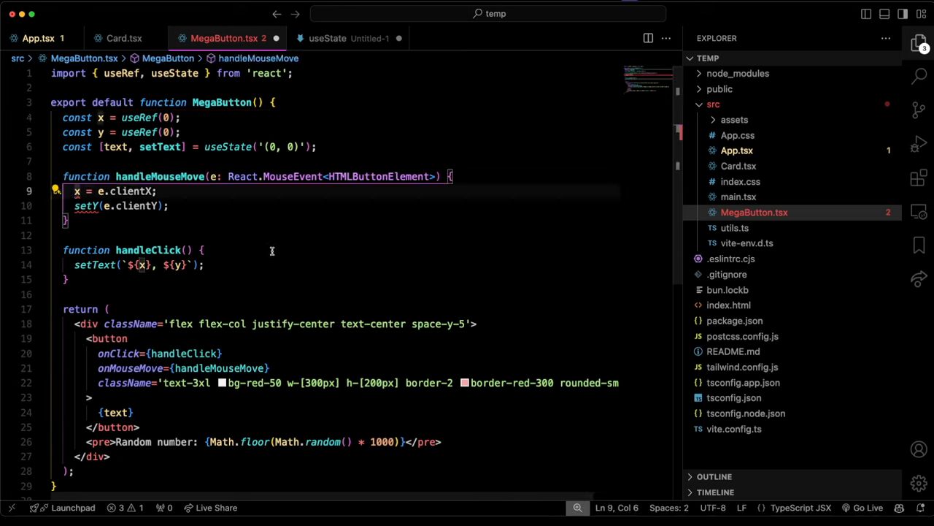
pyautogui.write('.current')
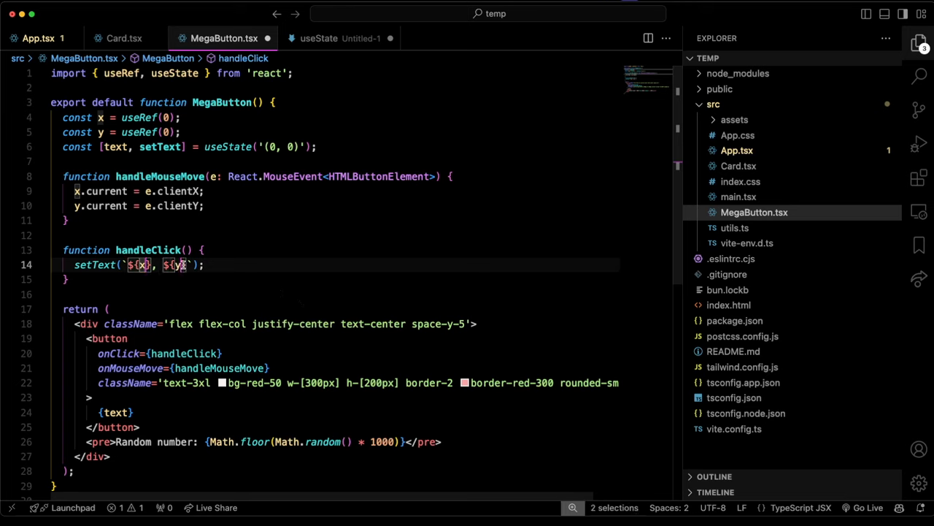
pyautogui.write('.current')
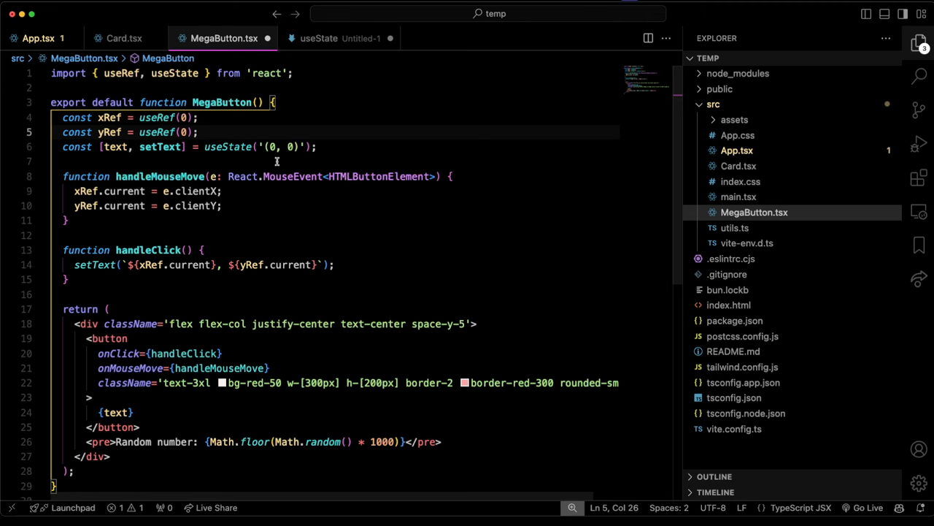
# Step: Add const containerRef = useRef<HTMLButtonElement>(null) and read .current in handleClick's setText
pyautogui.write('const containerRef')
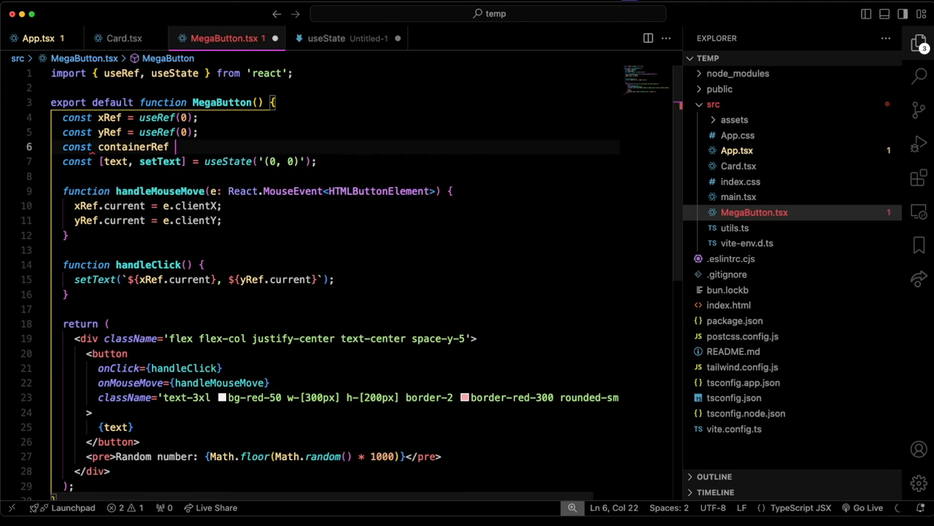
pyautogui.write('= useRef<HTMLButtonElement>(null);')
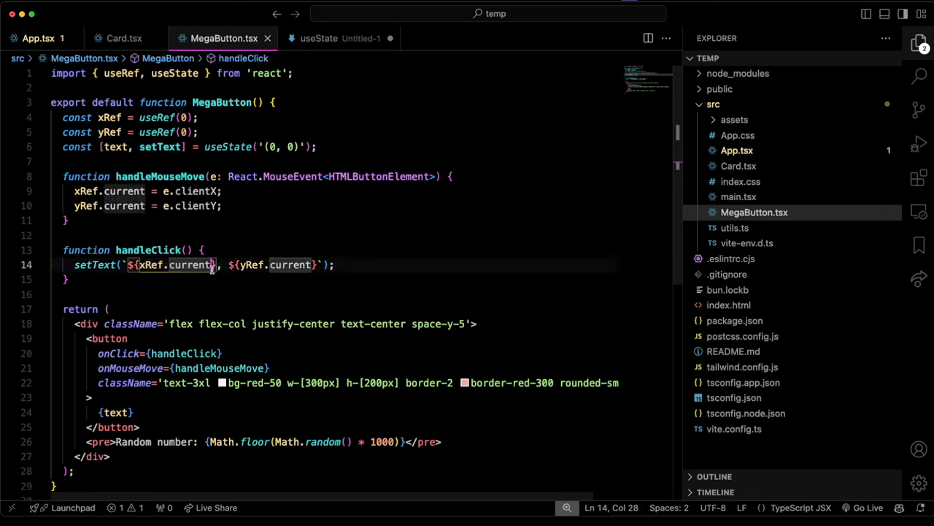
pyautogui.doubleClick(192, 265)
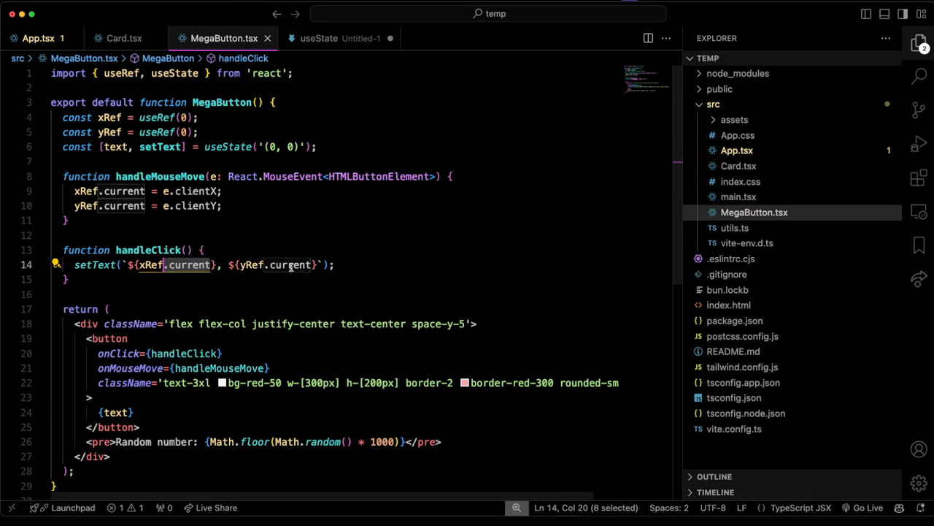
pyautogui.click(227, 233)
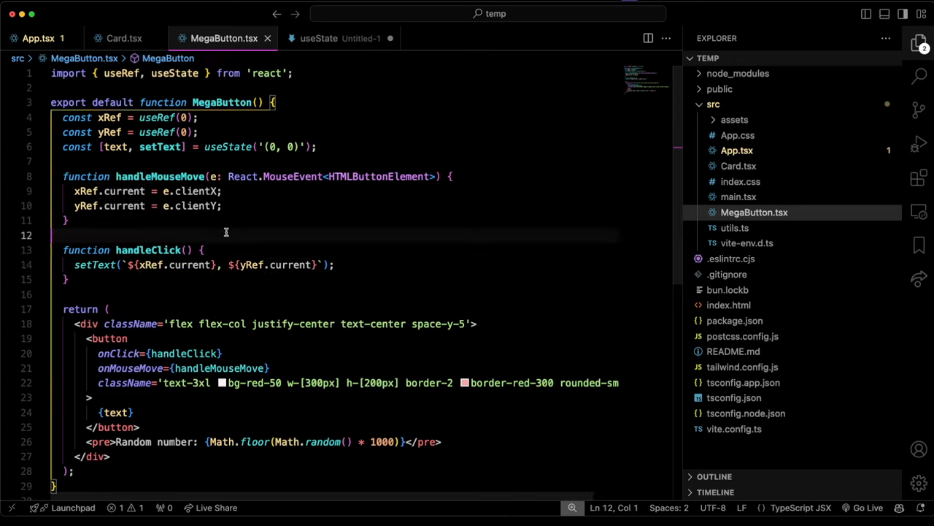
pyautogui.moveTo(305, 283)
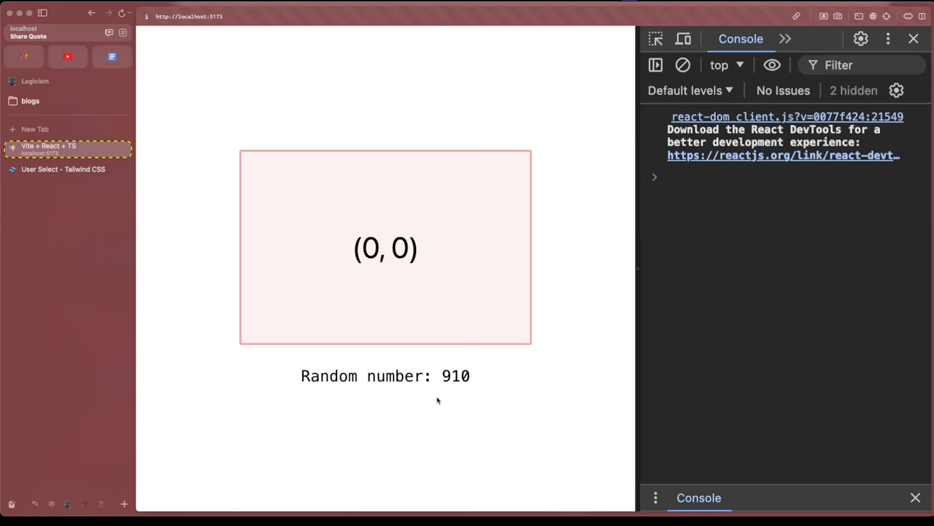
# Step: Select the changing random number on the test page after clicking the button
pyautogui.doubleClick(456, 376)
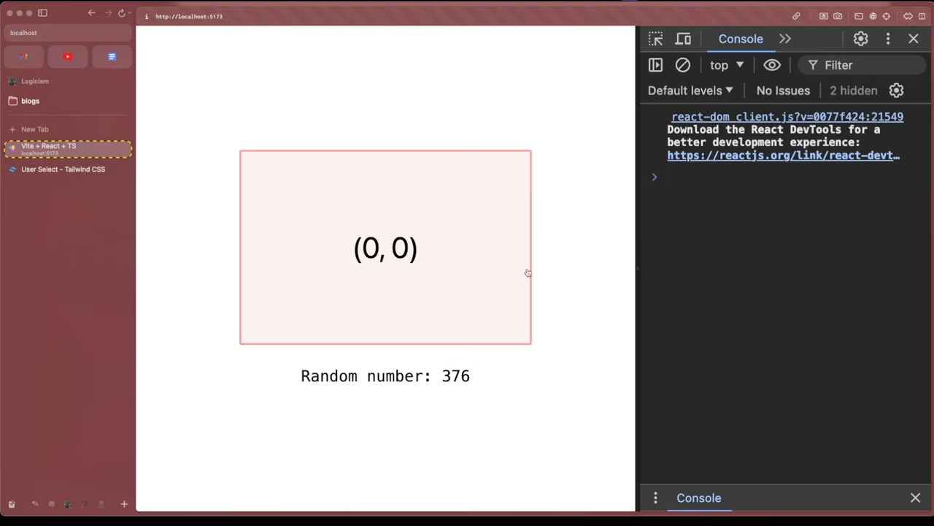
pyautogui.moveTo(426, 257)
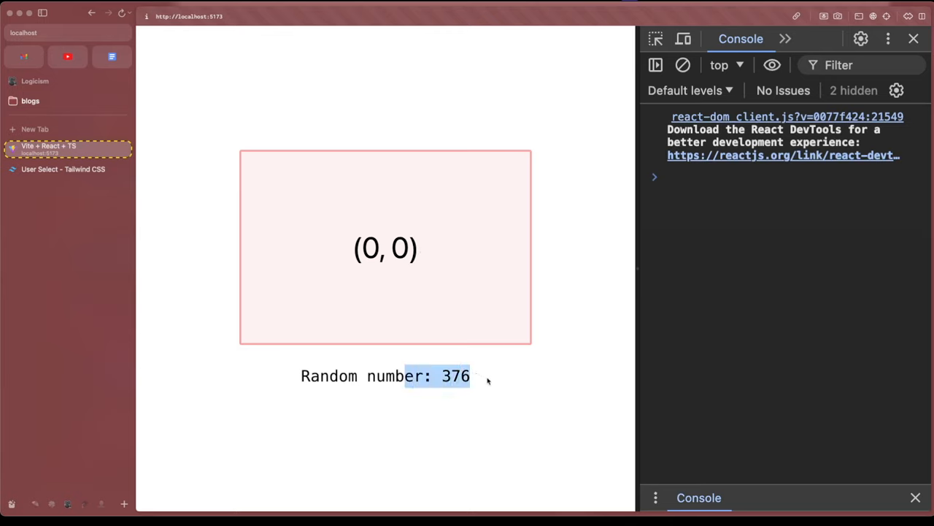
pyautogui.moveTo(377, 178)
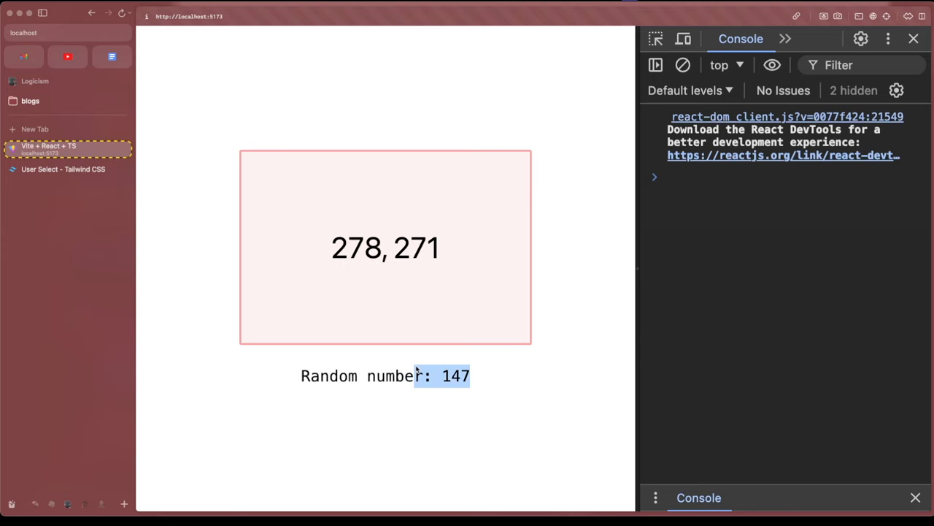
pyautogui.moveTo(382, 283)
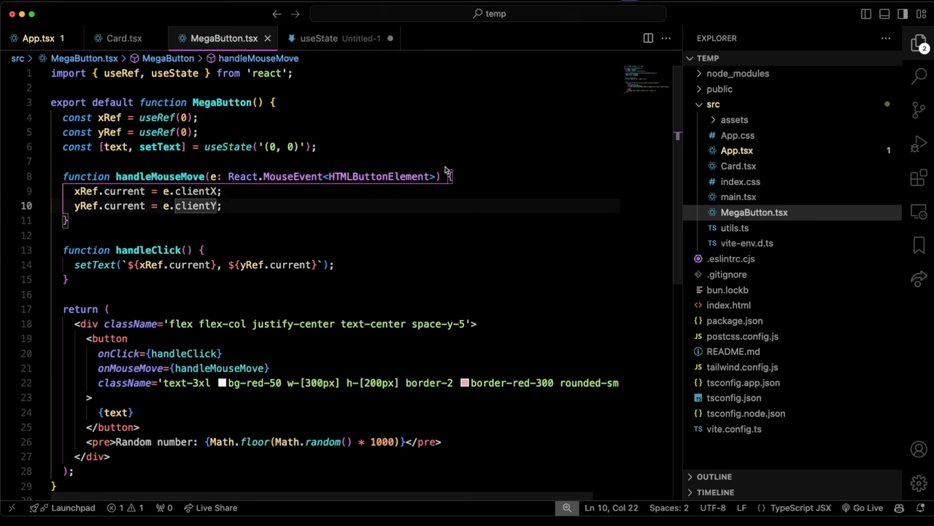
# Step: Log 'Mouse move event' at the top of handleMouseMove
pyautogui.write('console.log(firstRenderRef.current);')
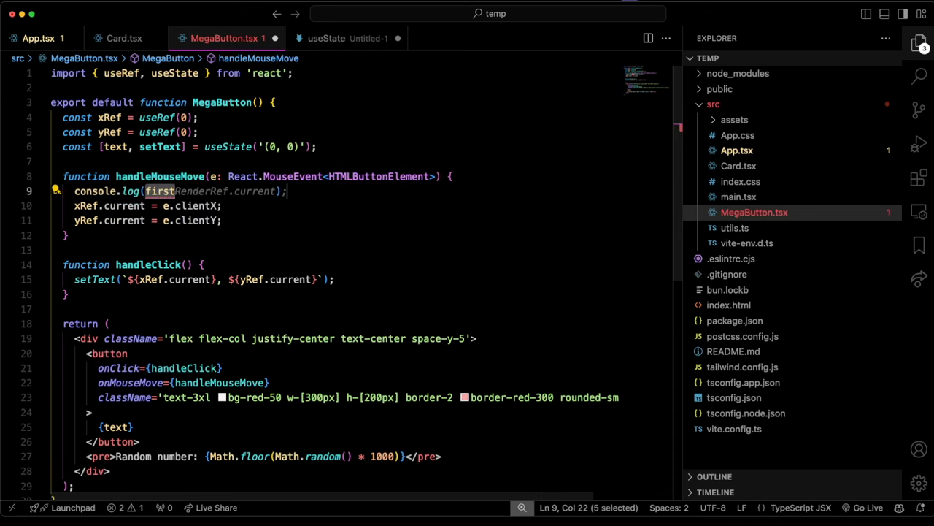
pyautogui.write("'Mouse move event'")
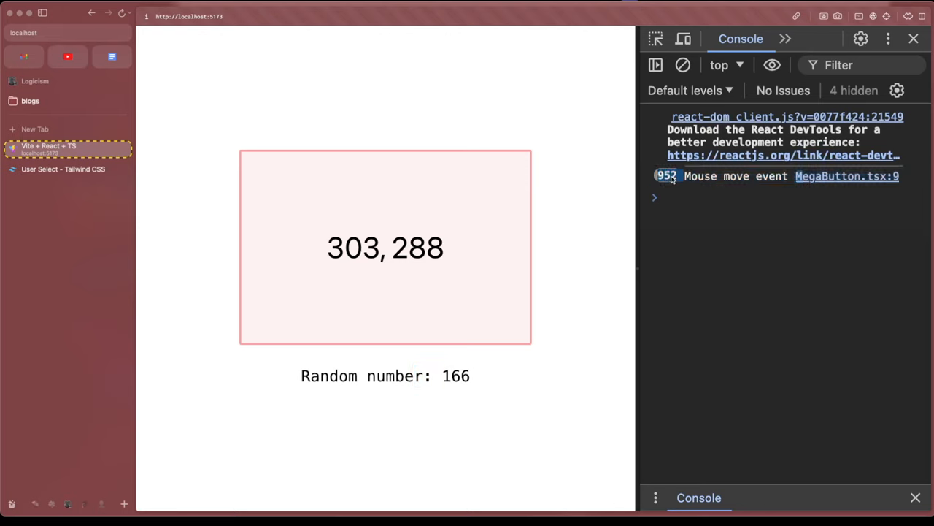
pyautogui.moveTo(256, 258)
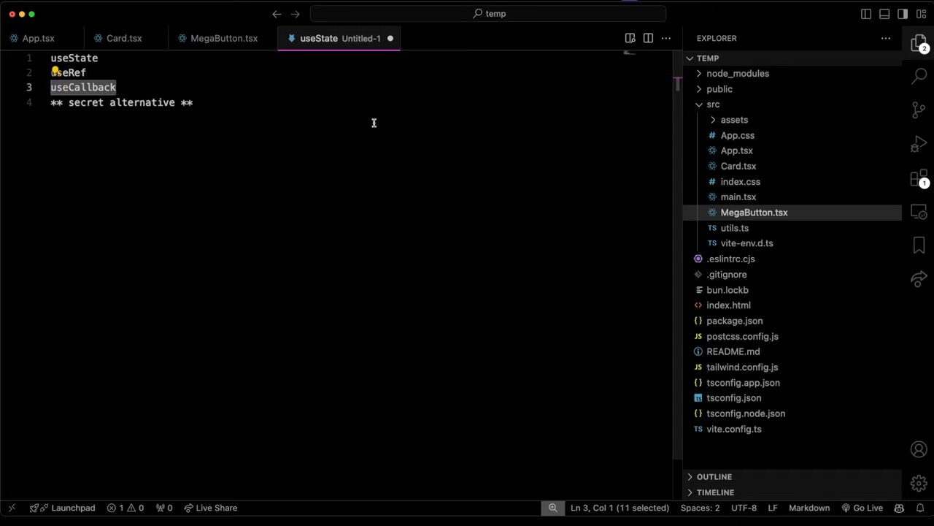
# Step: Delete the useCallback line so the notes list useState, useRef and the secret alternative
pyautogui.press('Backspace')
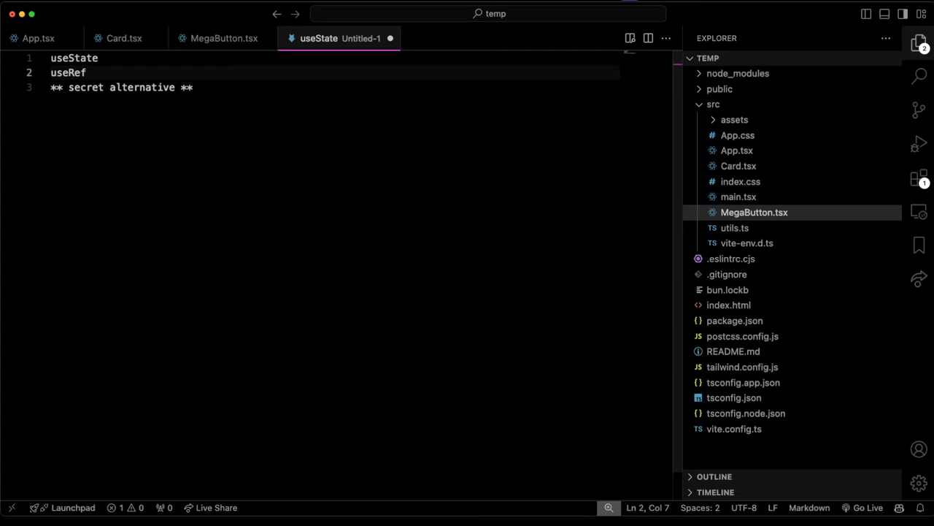
pyautogui.moveTo(263, 89)
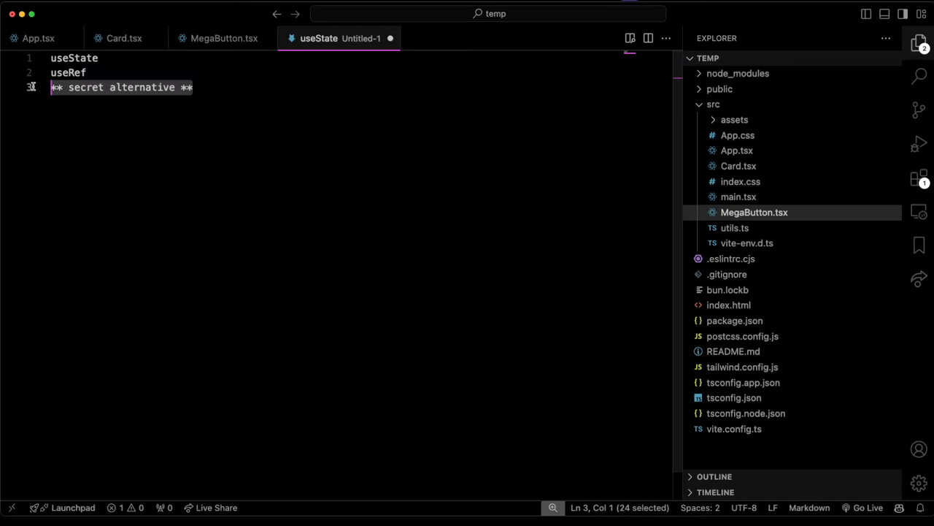
pyautogui.moveTo(336, 83)
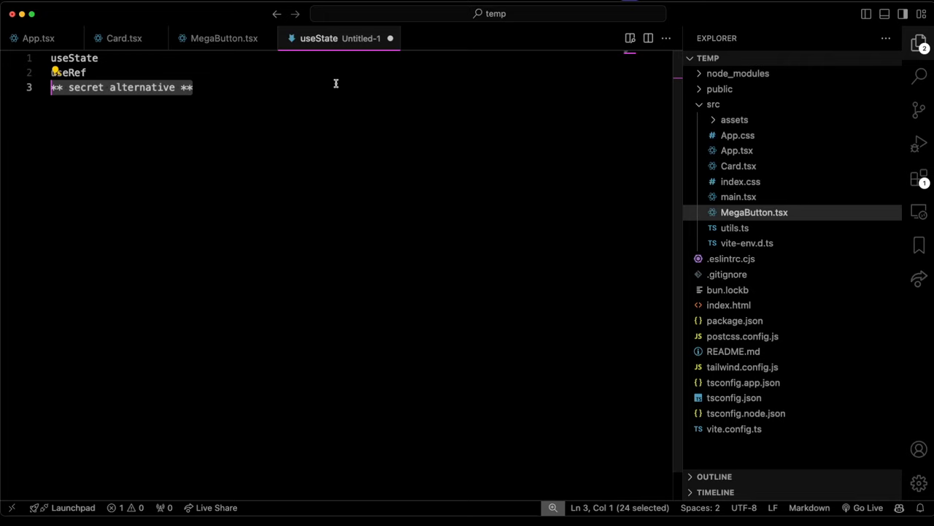
pyautogui.click(225, 38)
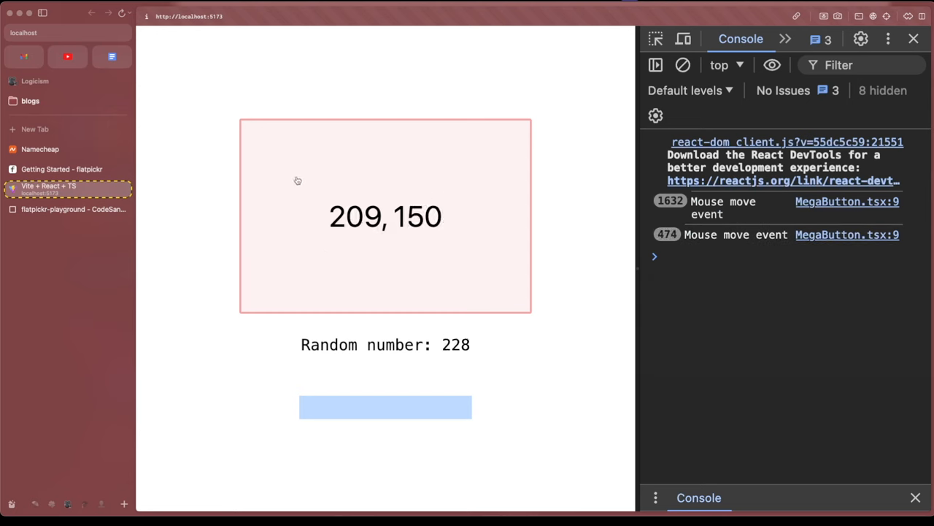
pyautogui.moveTo(616, 283)
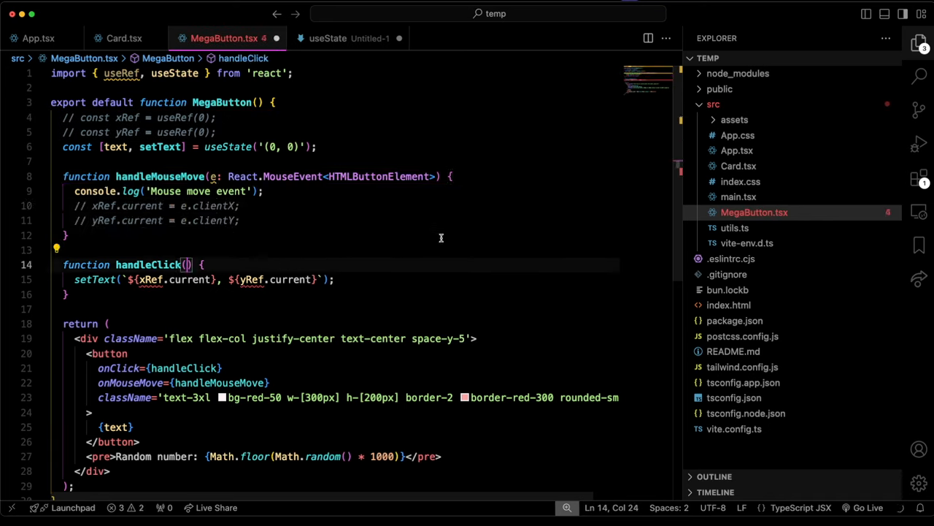
# Step: Give handleClick a typed parameter e: React.MouseEvent<HTMLButtonElement> with the ref lines and setText commented out
pyautogui.write('e: React.MouseEvent<HTMLButtonElement>')
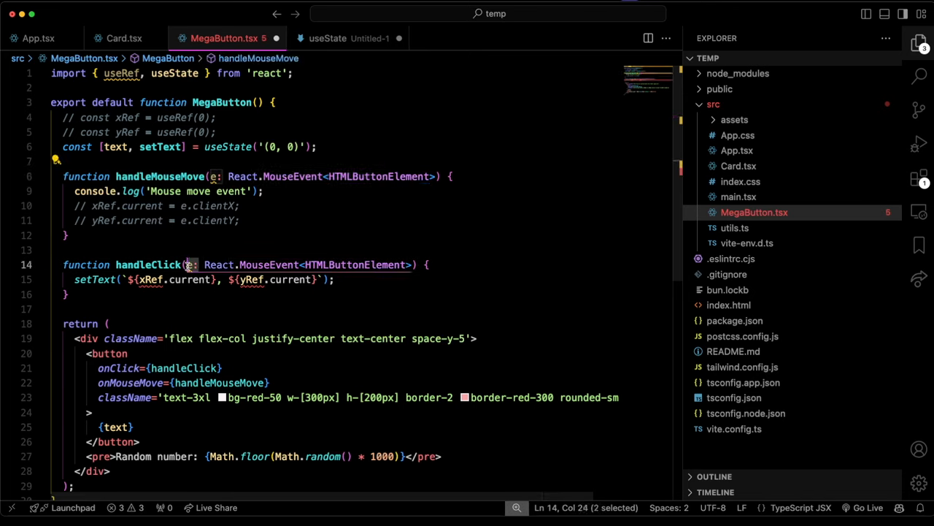
pyautogui.doubleClick(149, 264)
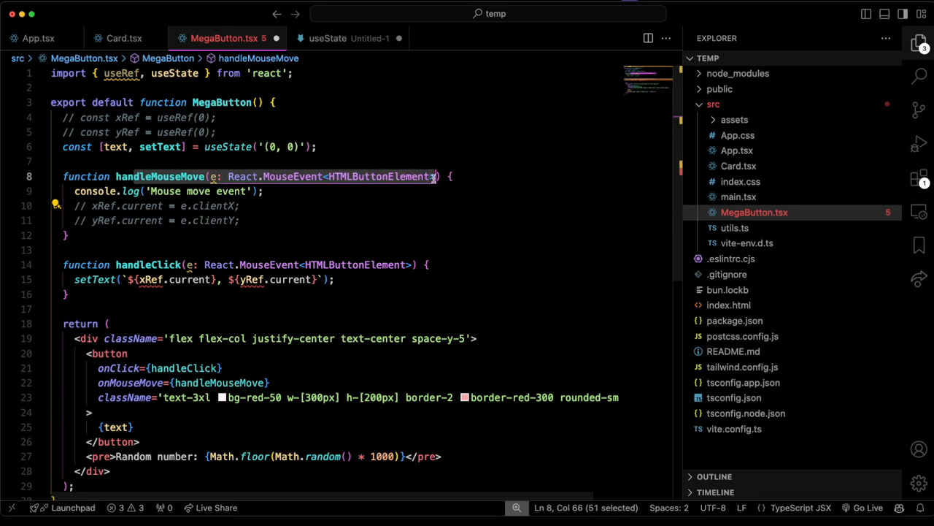
pyautogui.scroll(3)
pyautogui.write('// ')
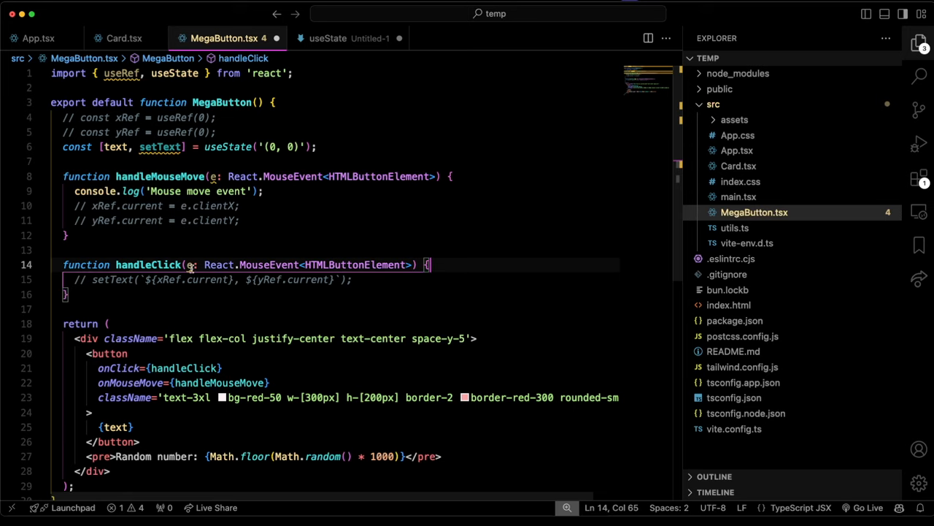
pyautogui.moveTo(591, 246)
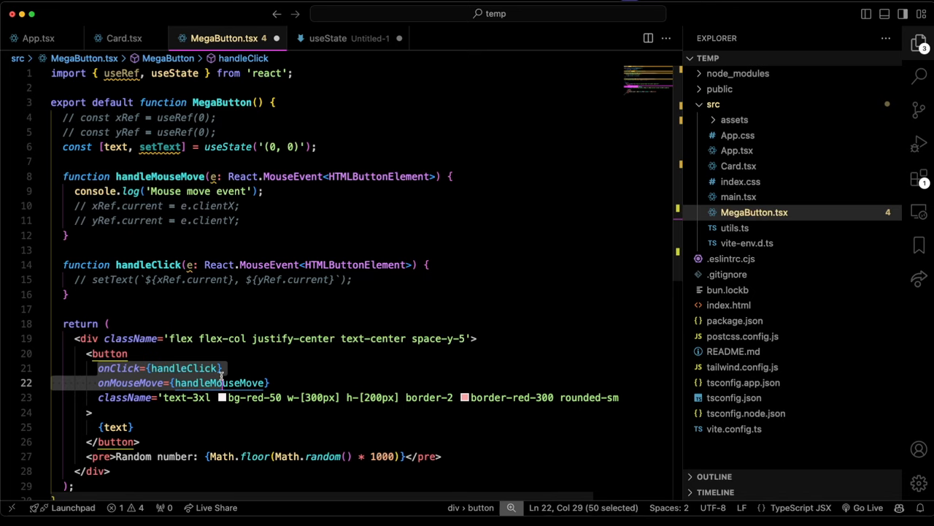
# Step: Restore setText to show e.clientX and e.clientY instead of xRef.current and yRef.current
pyautogui.click(476, 264)
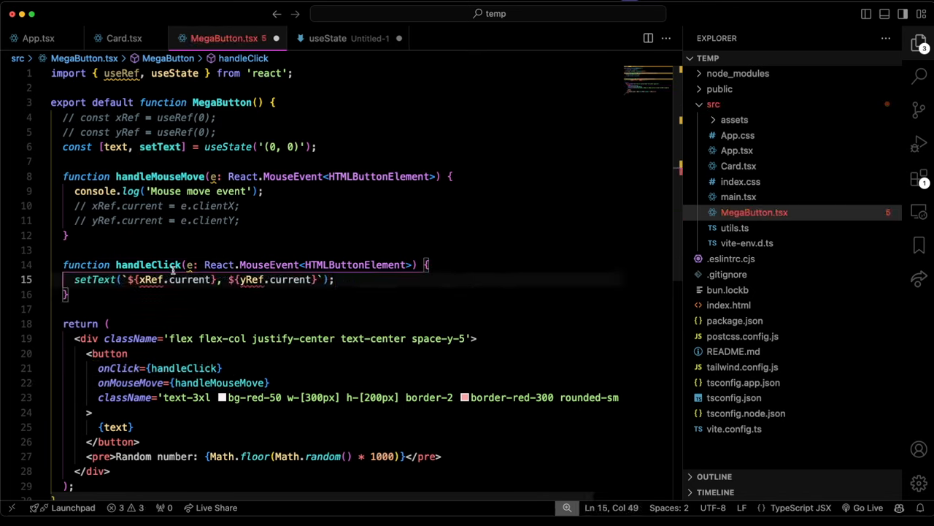
pyautogui.doubleClick(191, 280)
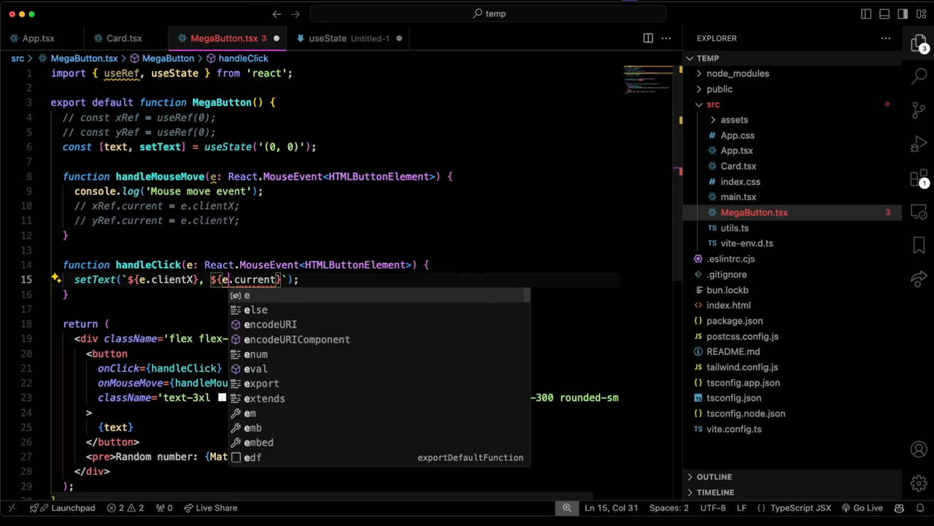
pyautogui.write('client')
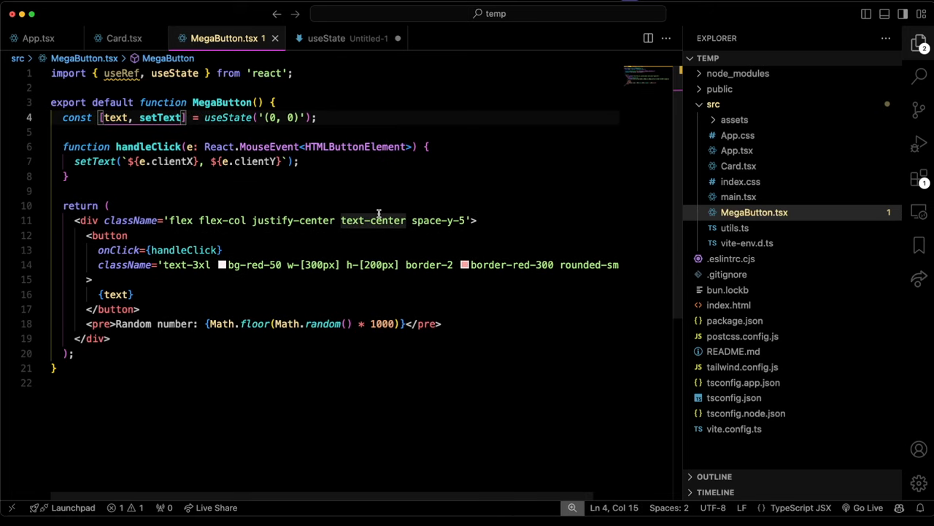
pyautogui.moveTo(372, 219)
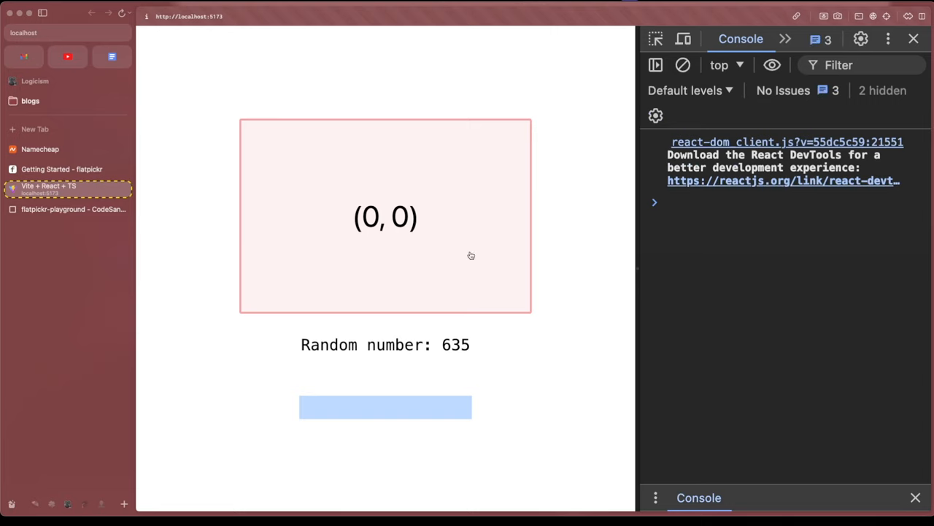
pyautogui.moveTo(471, 177)
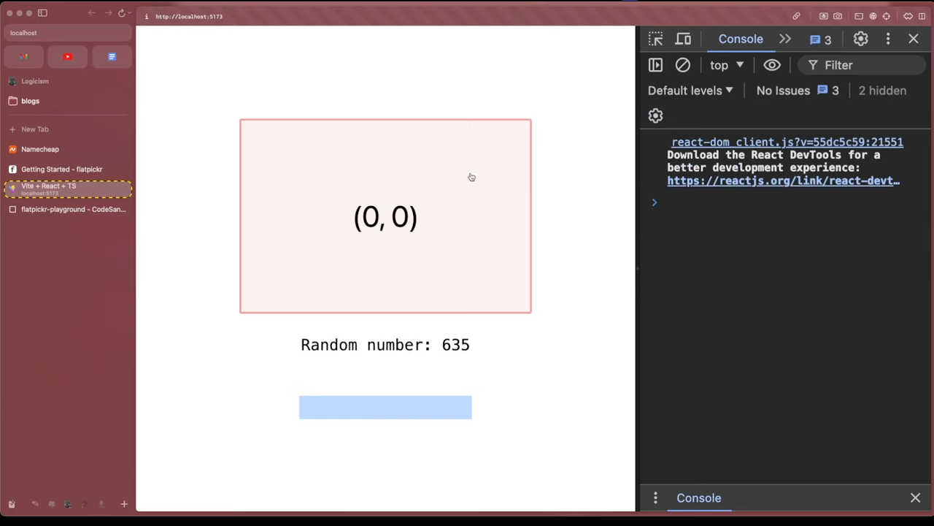
pyautogui.moveTo(291, 216)
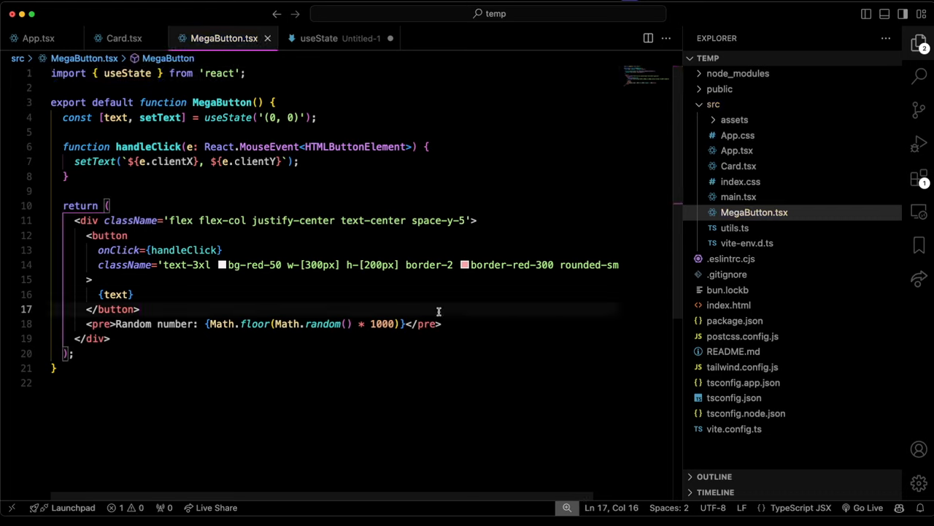
pyautogui.doubleClick(228, 117)
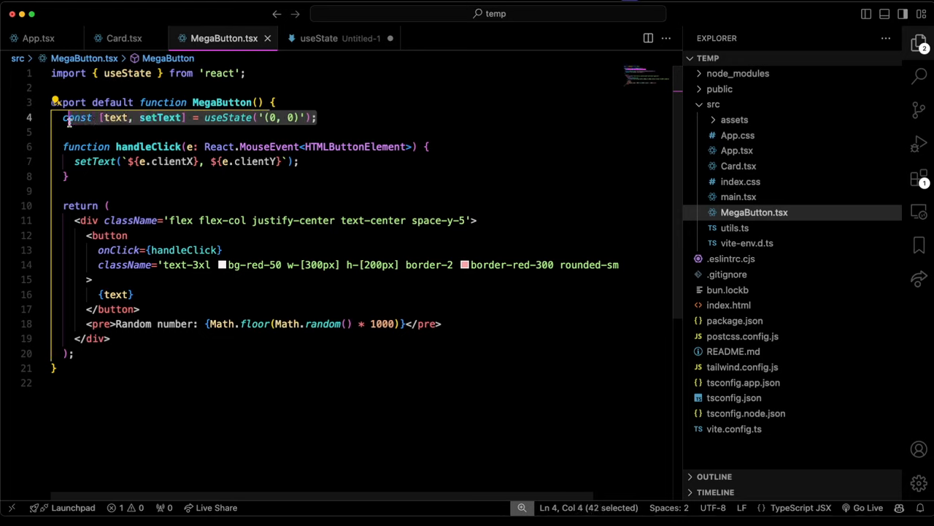
pyautogui.moveTo(379, 165)
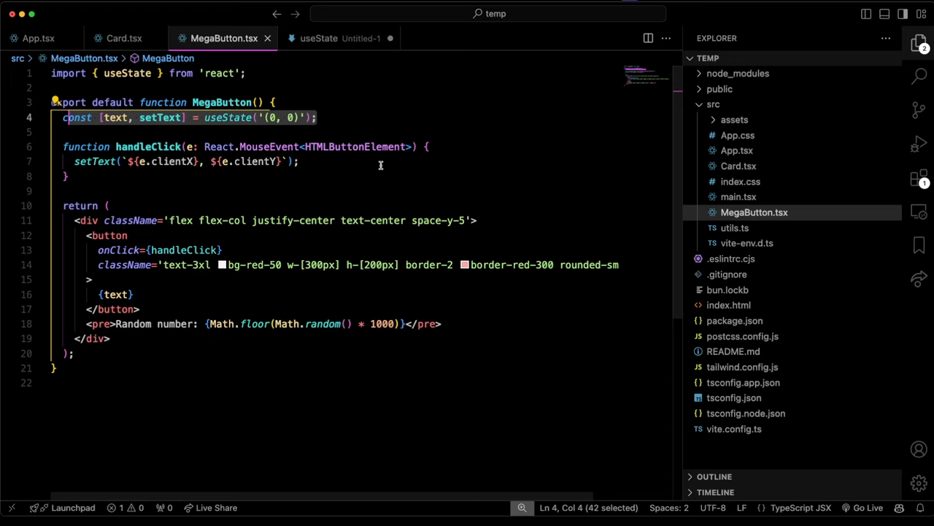
pyautogui.moveTo(186, 158)
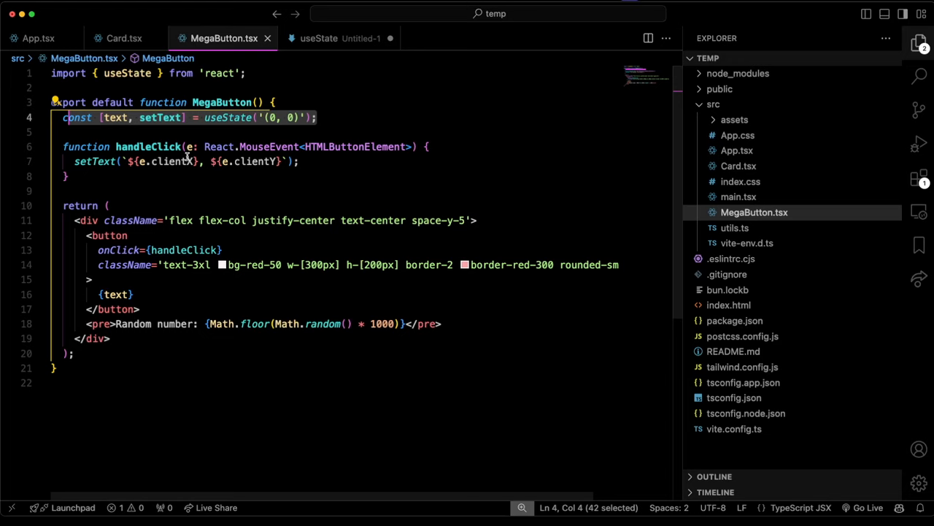
pyautogui.click(410, 146)
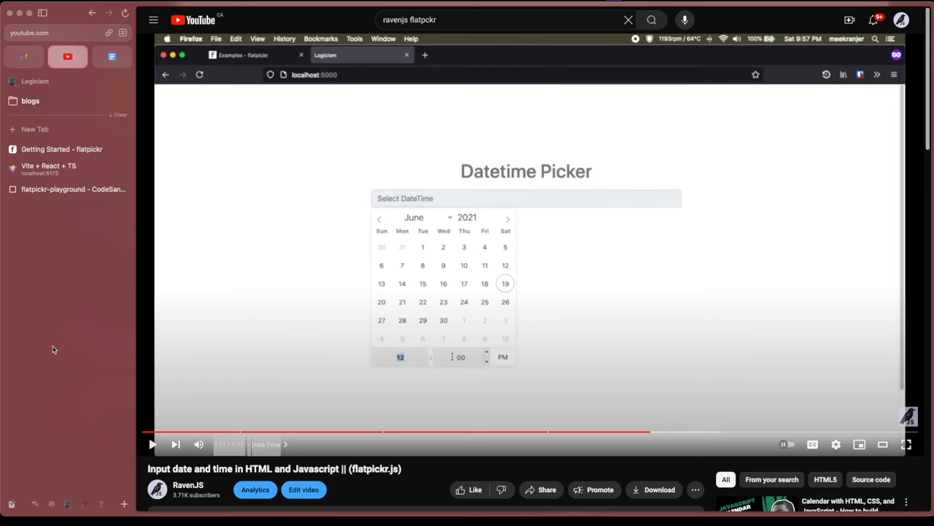
pyautogui.moveTo(502, 213)
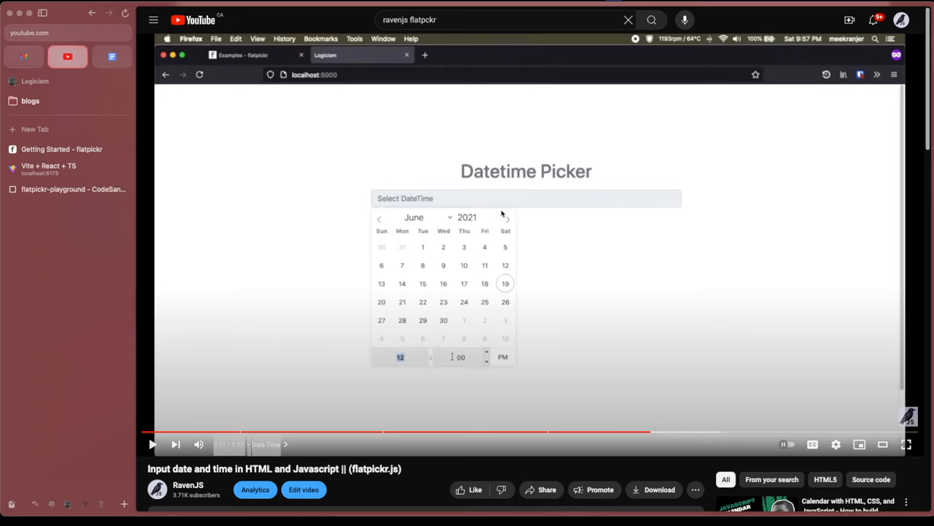
pyautogui.moveTo(478, 260)
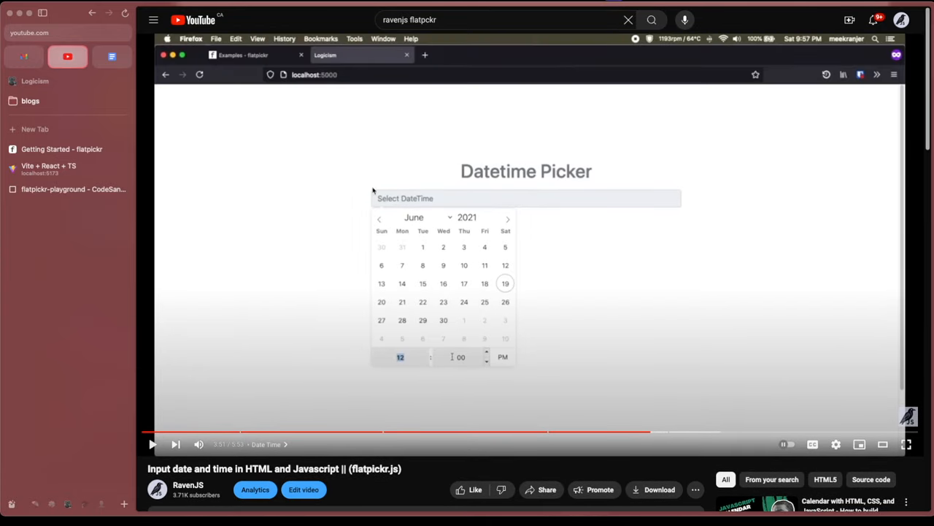
# Step: Review the Usage section of the flatpickr Getting Started docs, then the flatpickr-playground sandbox
pyautogui.click(61, 149)
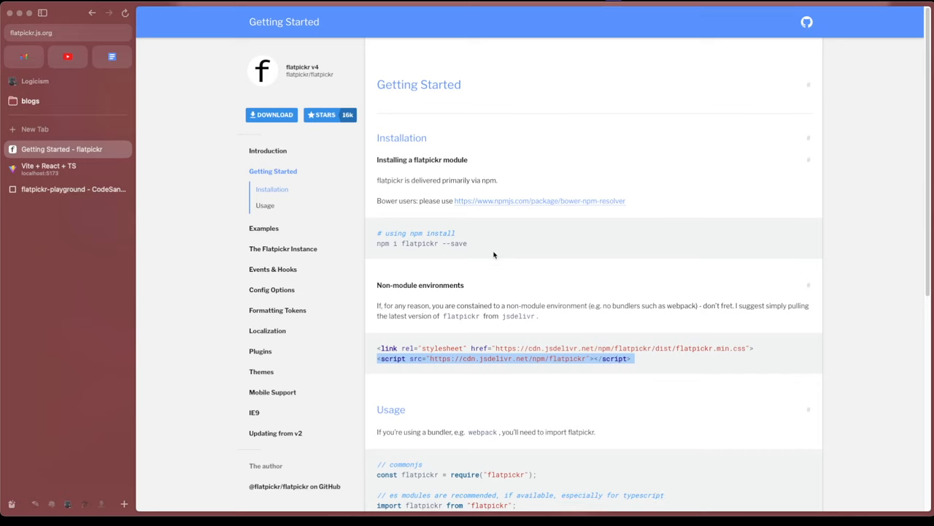
pyautogui.scroll(-3)
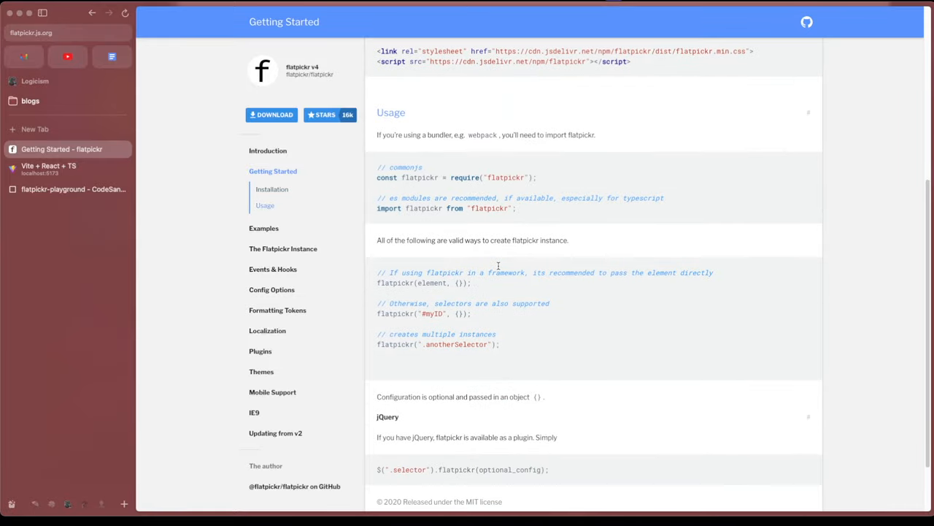
pyautogui.scroll(3)
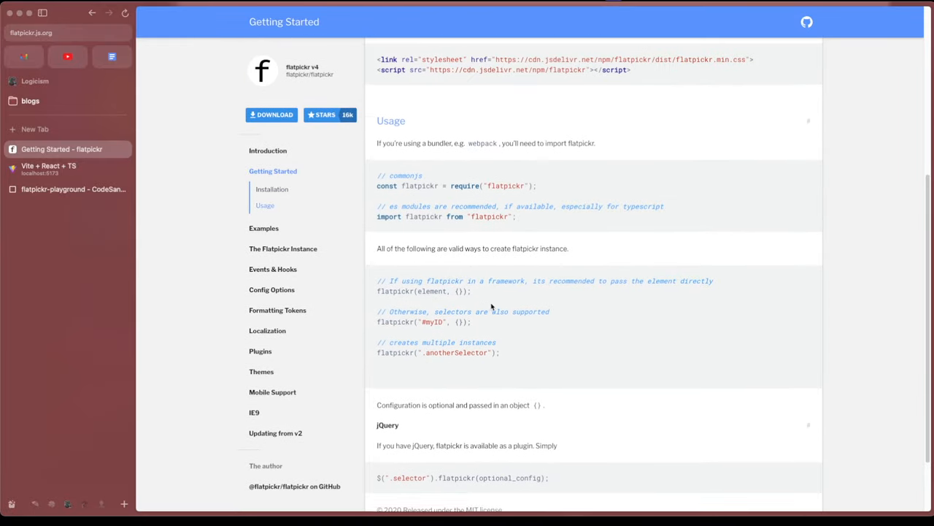
pyautogui.click(67, 189)
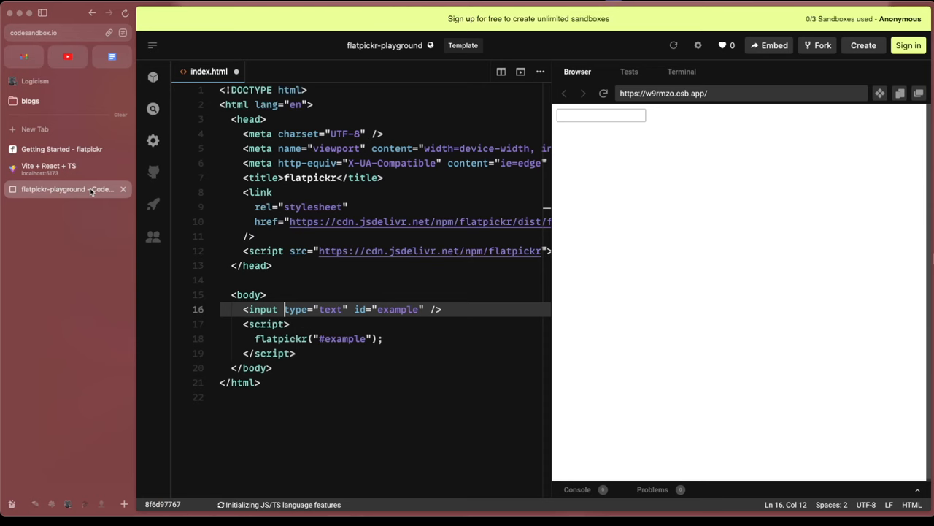
pyautogui.click(600, 115)
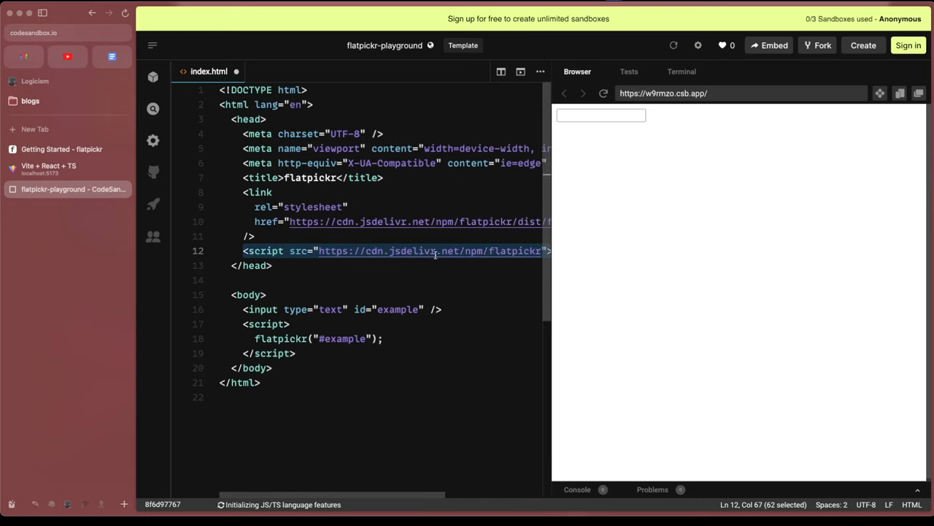
pyautogui.hscroll(3)
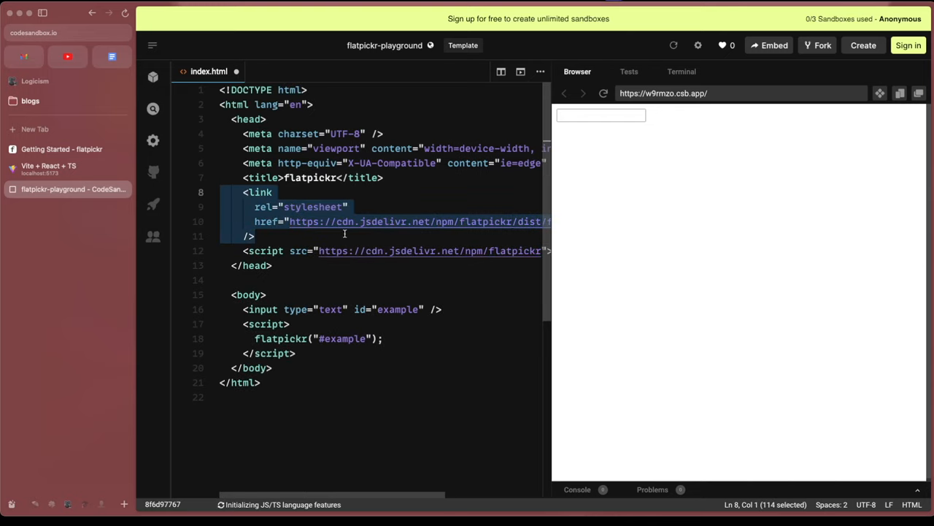
pyautogui.click(601, 115)
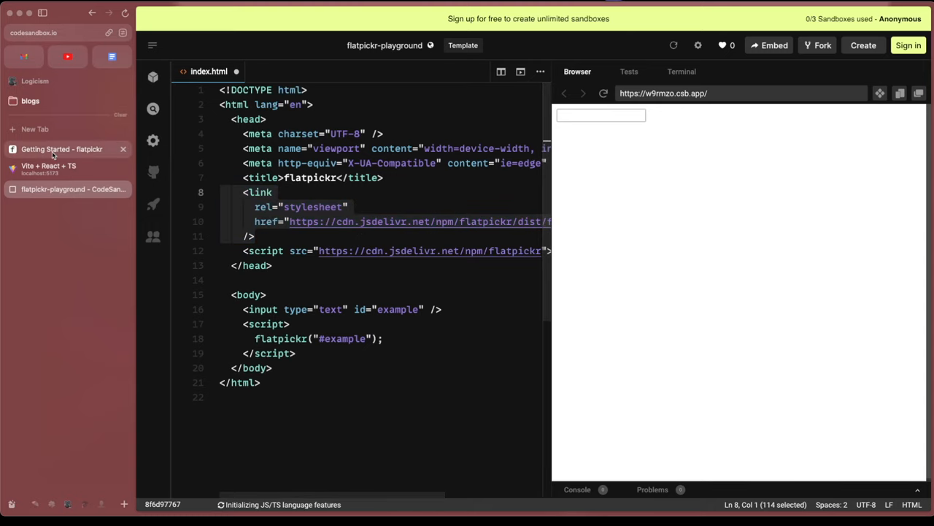
pyautogui.click(48, 167)
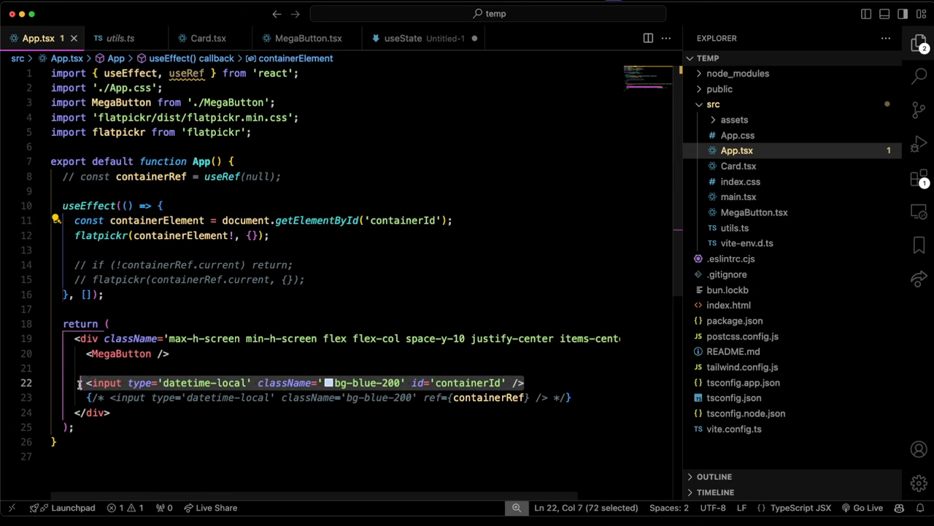
# Step: Highlight the containerId input and the useEffect initialising flatpickr via getElementById
pyautogui.click(76, 235)
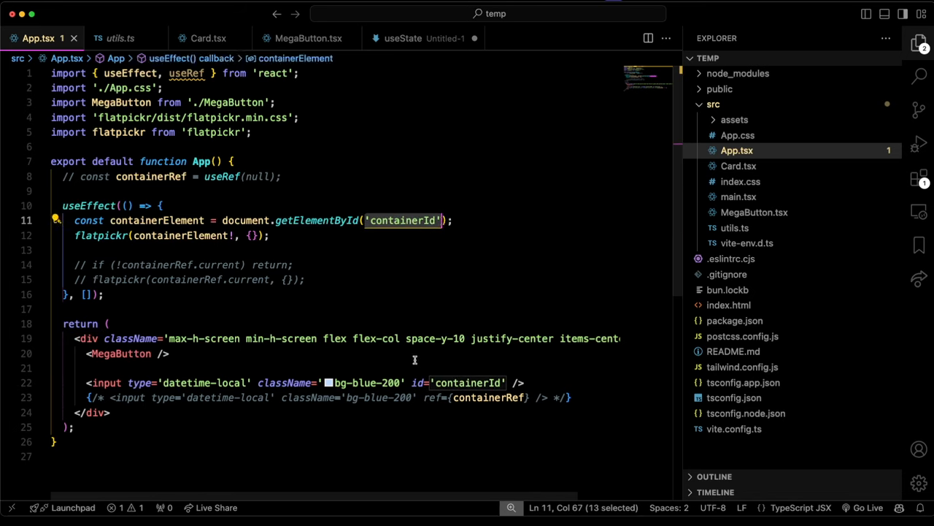
pyautogui.moveTo(415, 213)
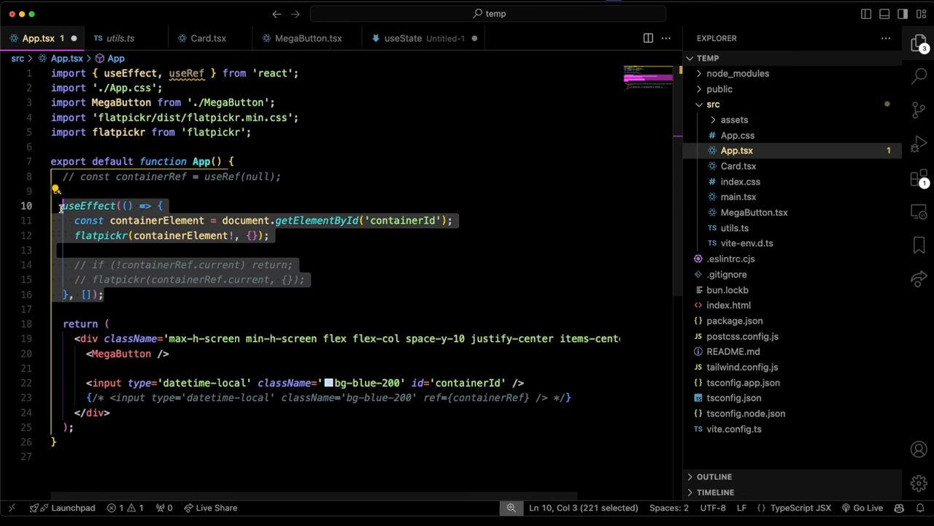
pyautogui.click(181, 235)
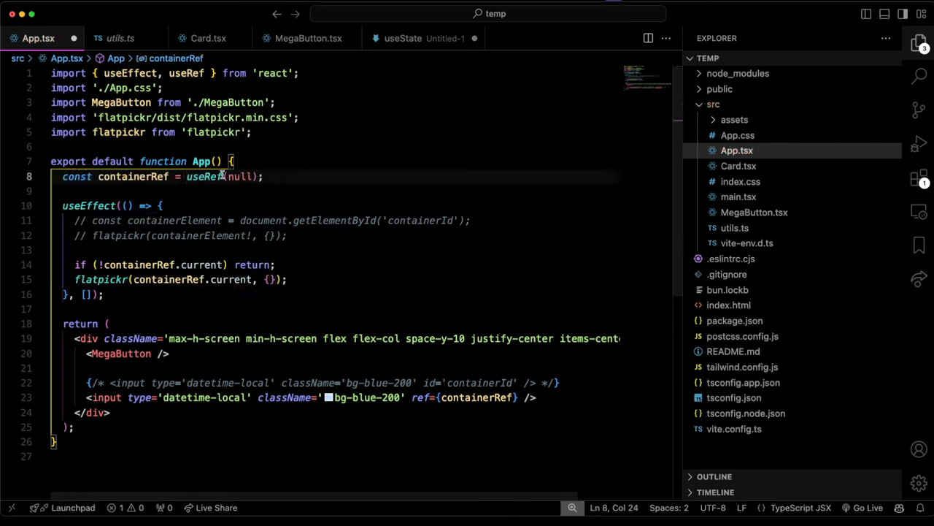
# Step: Switch App.tsx to the containerRef flatpickr version with a null check, then reload the app in Chrome
pyautogui.doubleClick(242, 175)
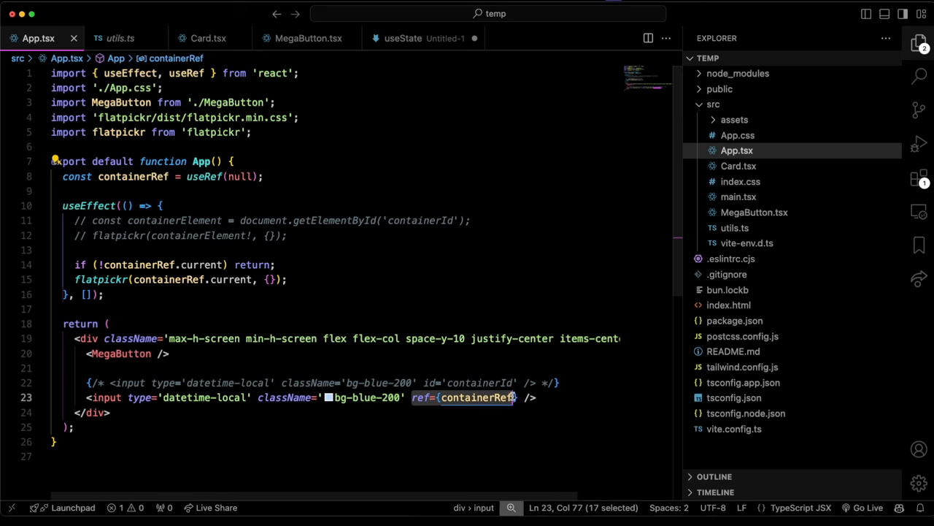
pyautogui.press('shift+Right')
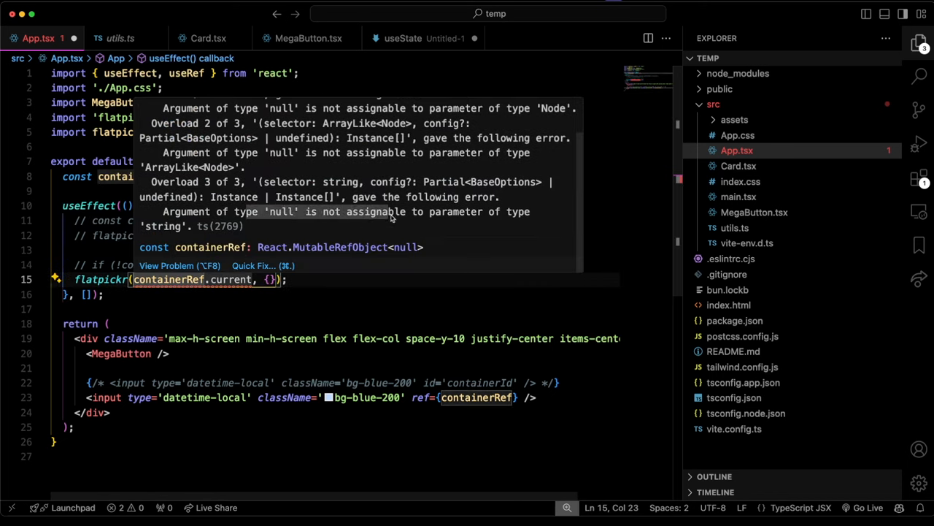
pyautogui.moveTo(365, 236)
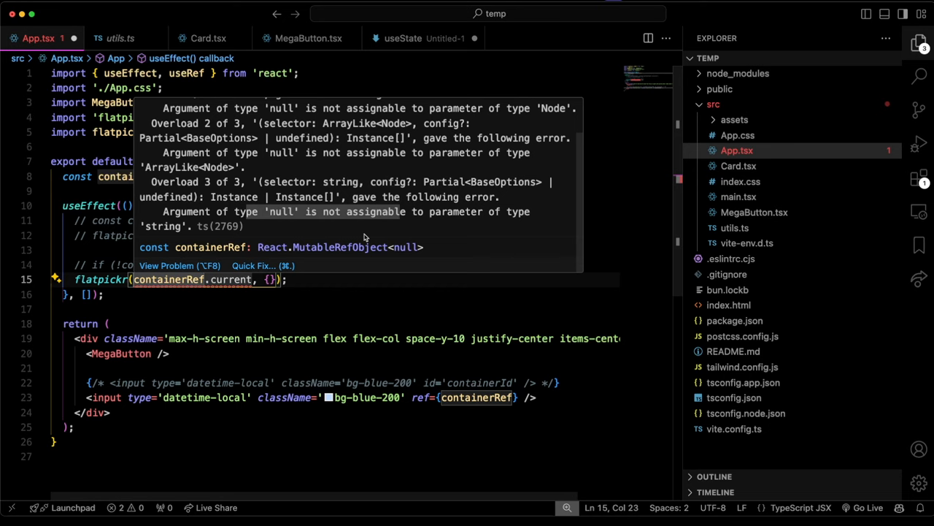
pyautogui.click(310, 295)
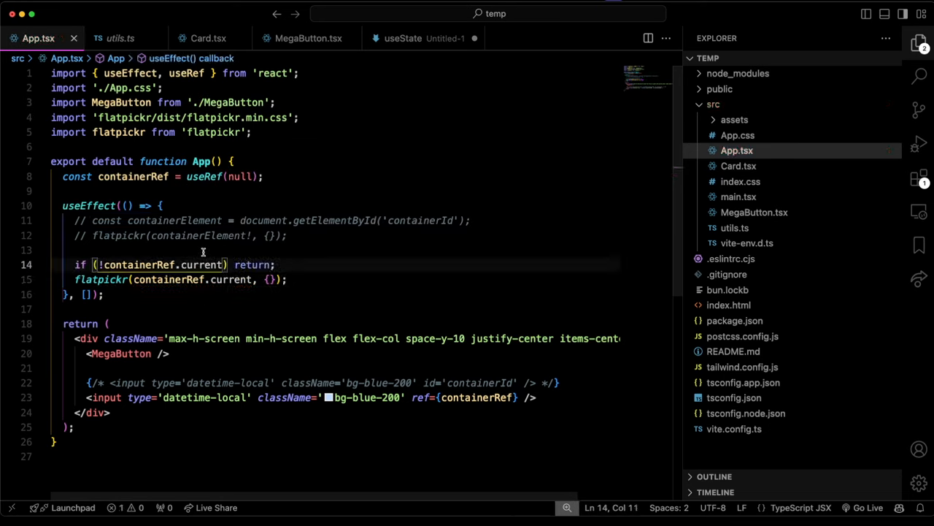
pyautogui.moveTo(289, 298)
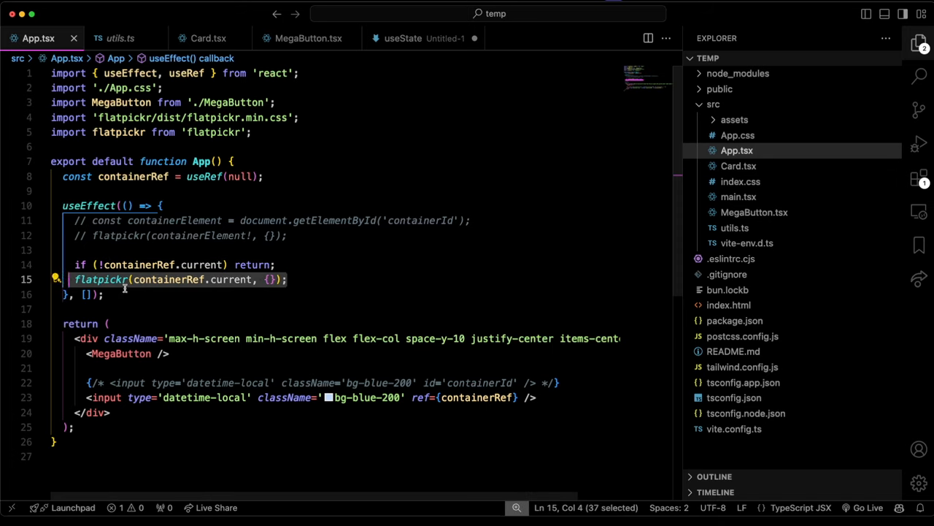
pyautogui.click(106, 279)
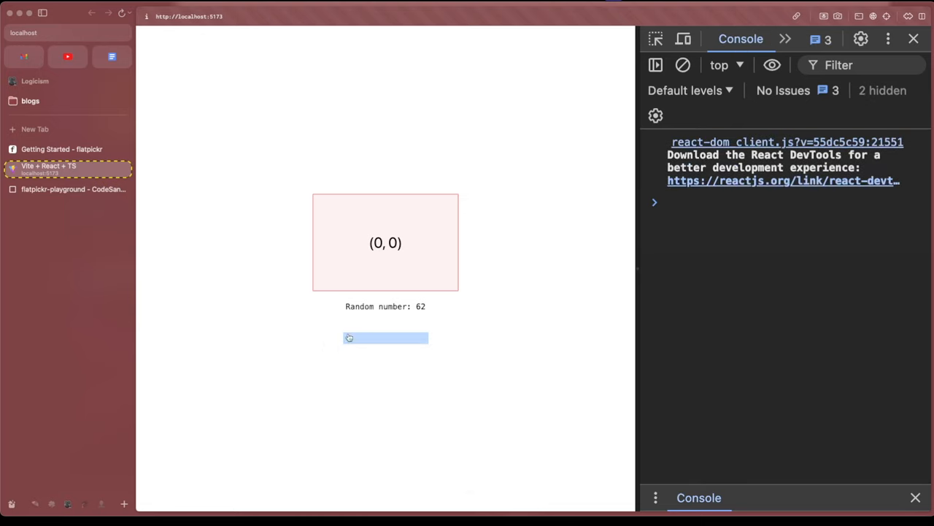
pyautogui.moveTo(558, 363)
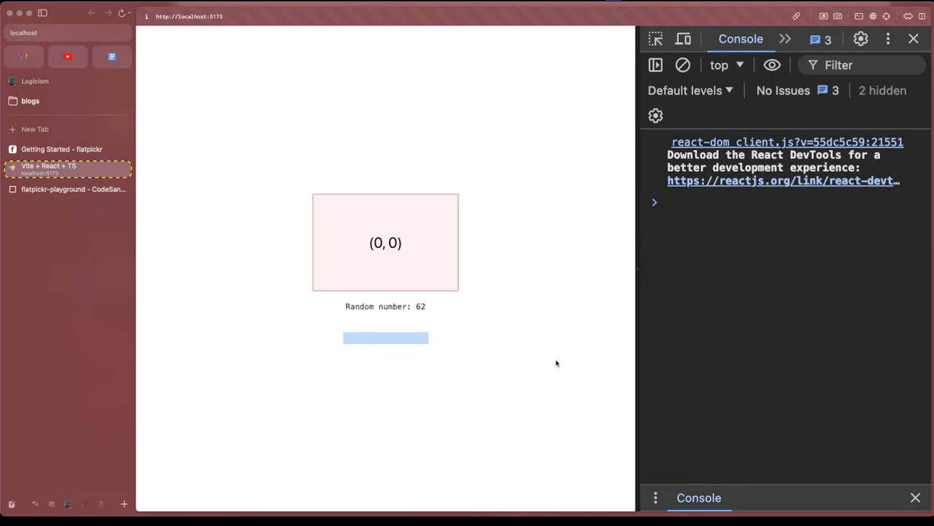